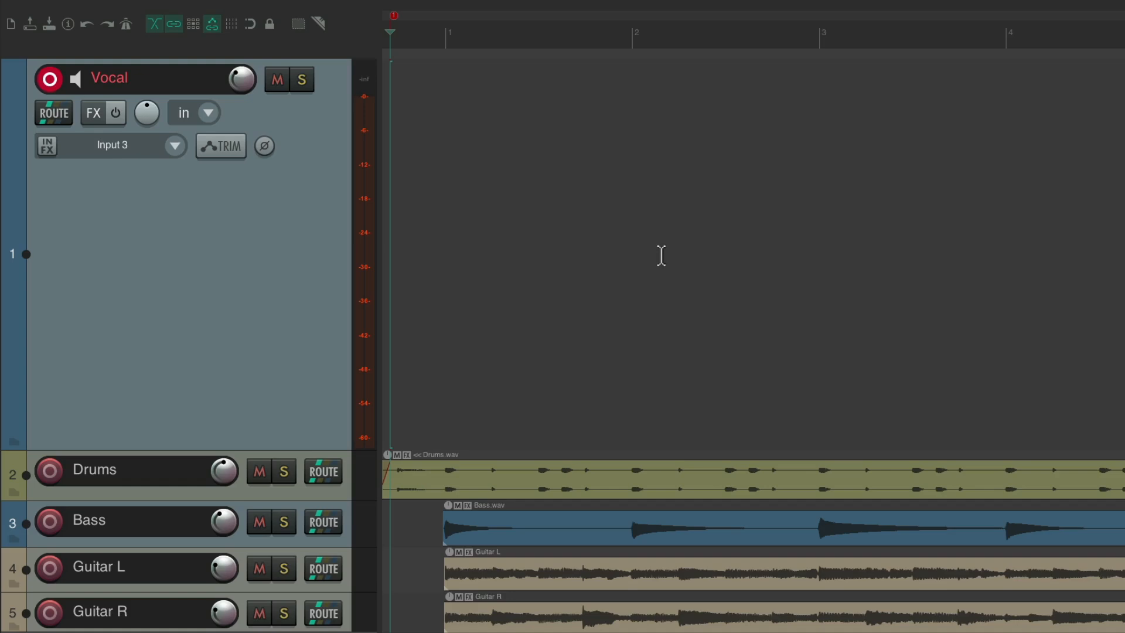
- Open the recording behaviour options menu
{"action": "left_click", "coordinate": [388, 10]}
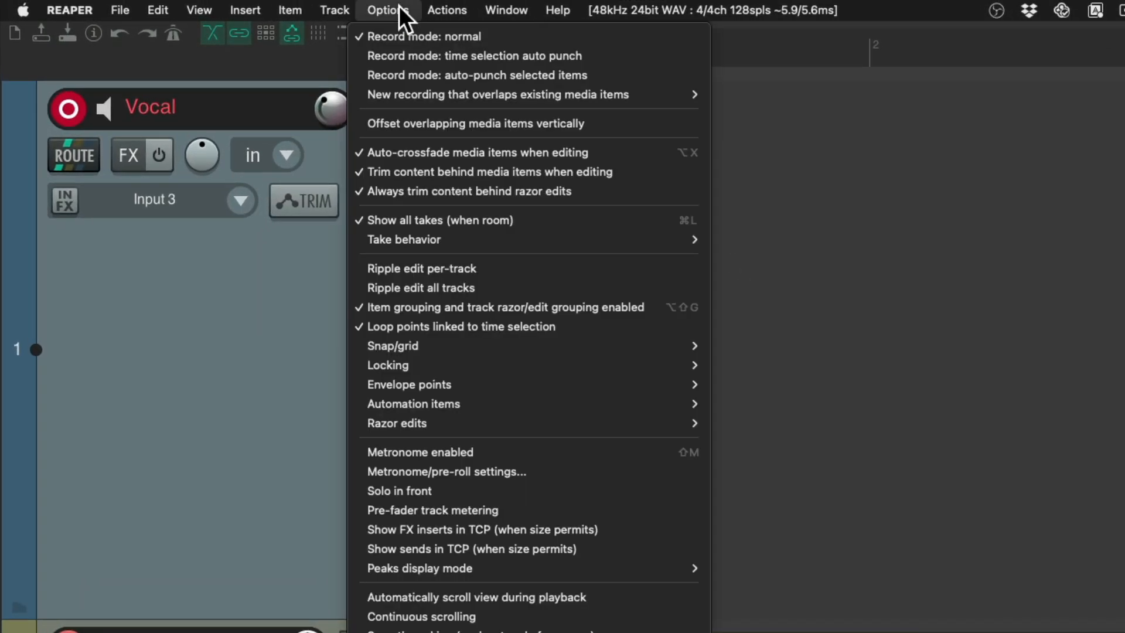
{"action": "mouse_move", "coordinate": [495, 94]}
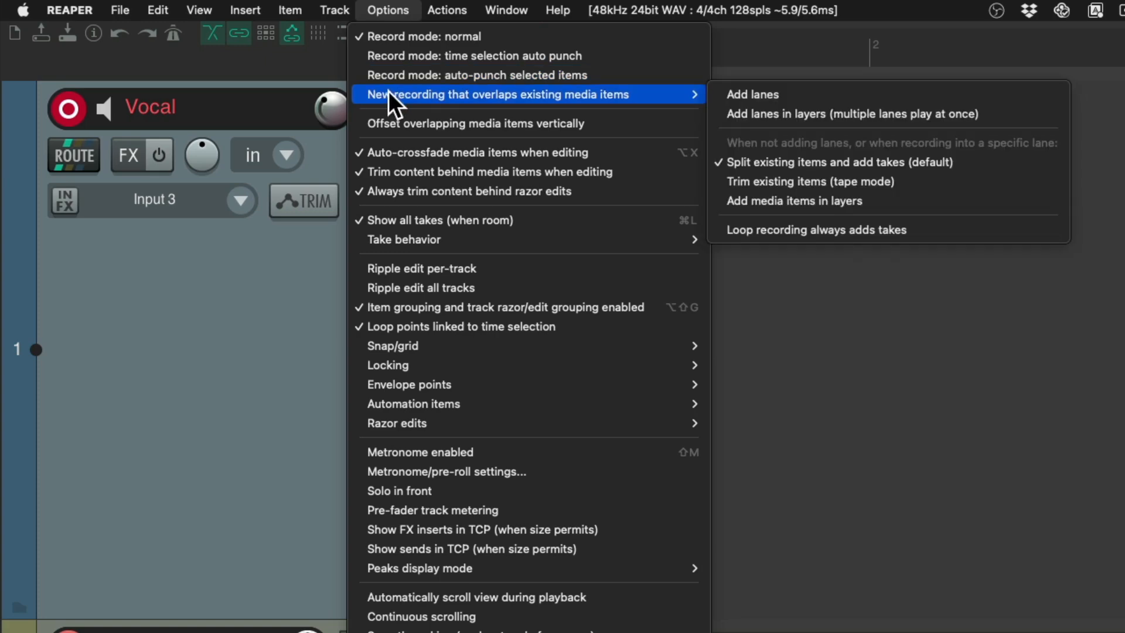
{"action": "mouse_move", "coordinate": [617, 115]}
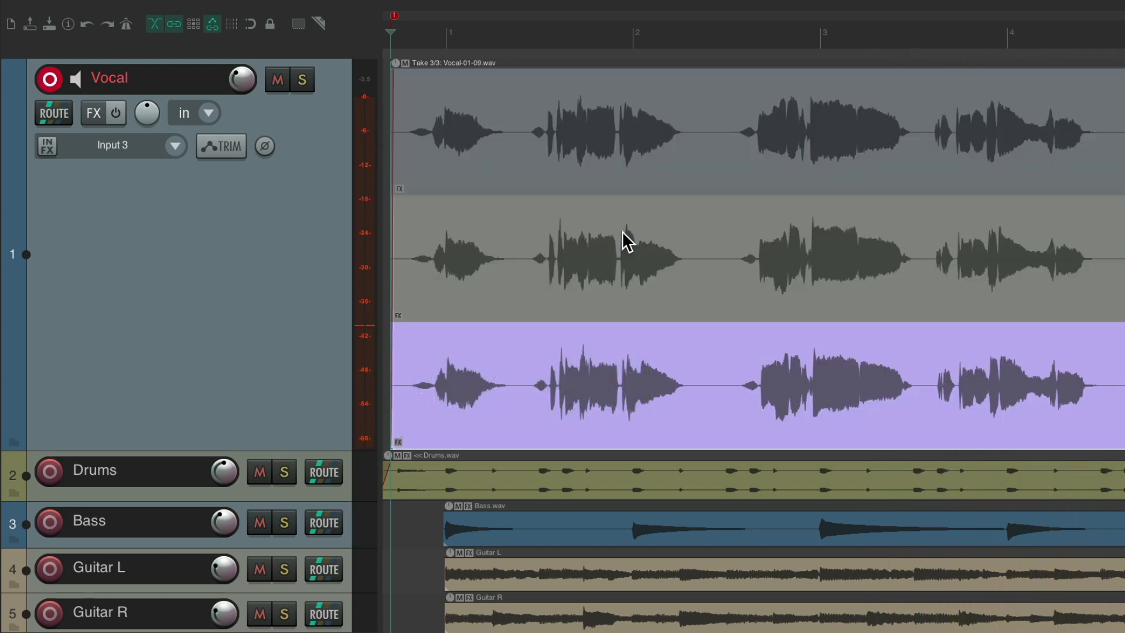
{"action": "mouse_move", "coordinate": [493, 111]}
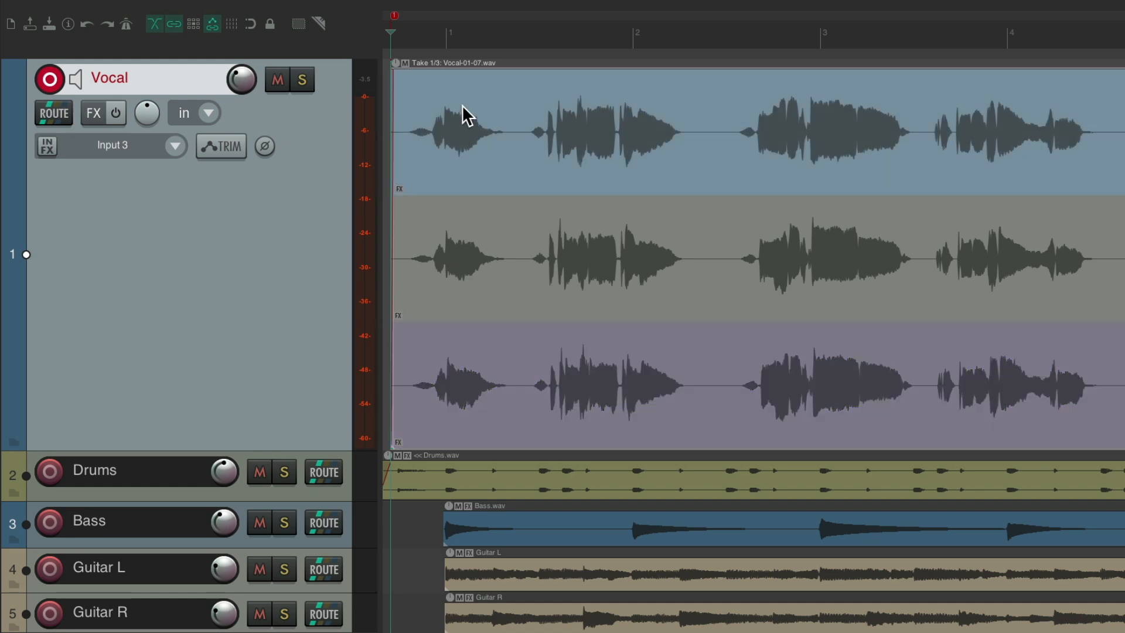
{"action": "mouse_move", "coordinate": [247, 246]}
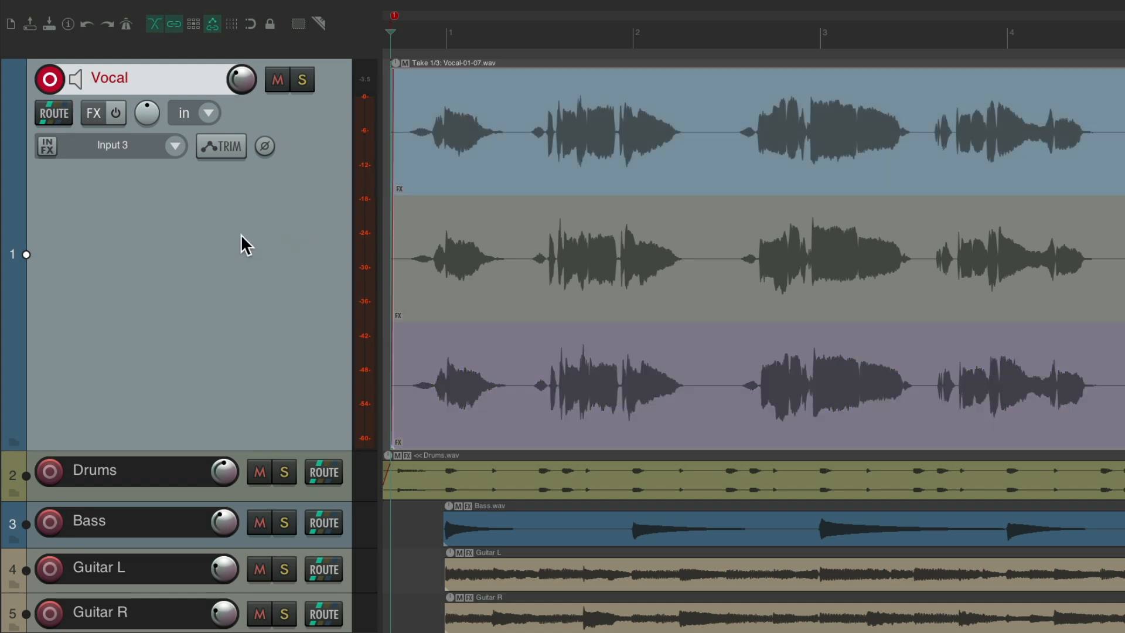
- Filter the action list for 'exp' and explode takes to fixed lanes with comp areas
{"action": "left_click", "coordinate": [446, 10]}
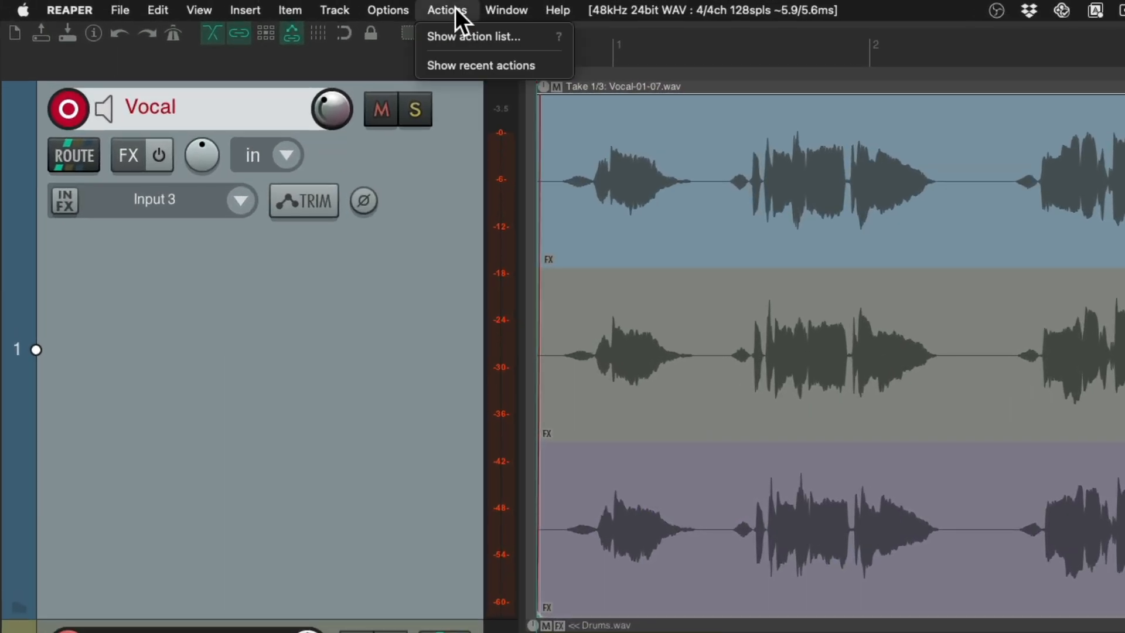
{"action": "left_click", "coordinate": [472, 35]}
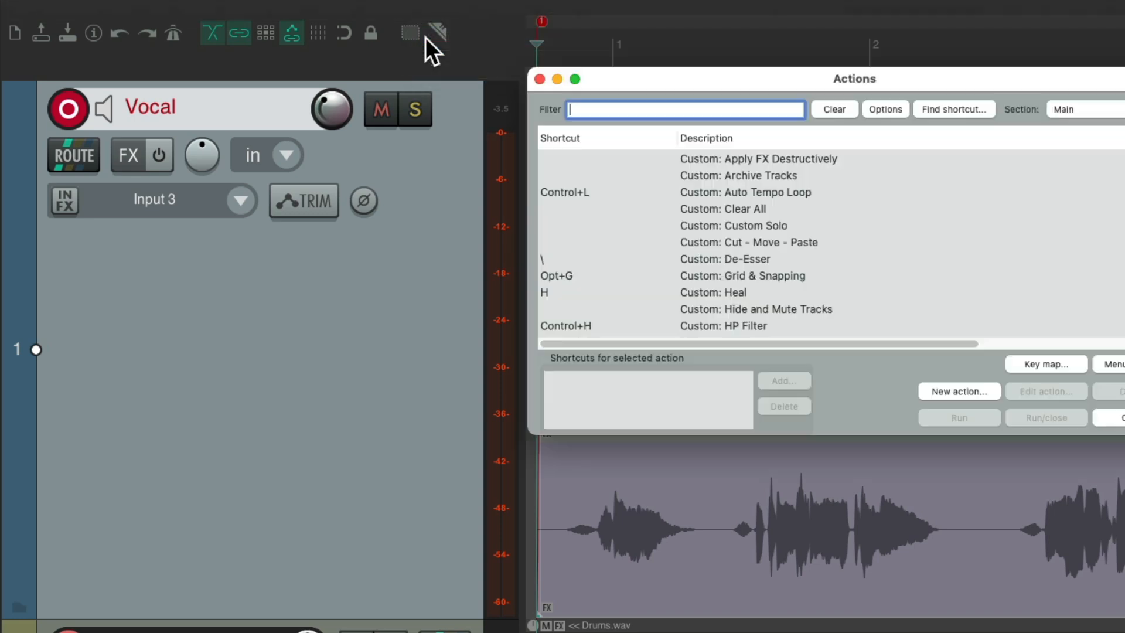
{"action": "type", "text": "explode"}
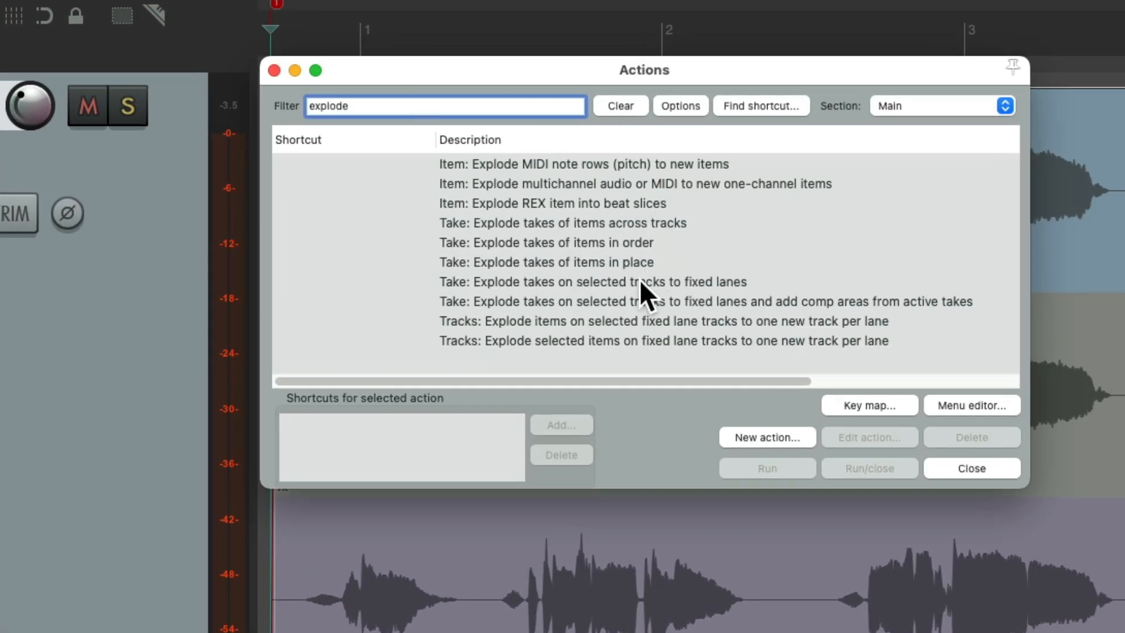
{"action": "left_click", "coordinate": [592, 281]}
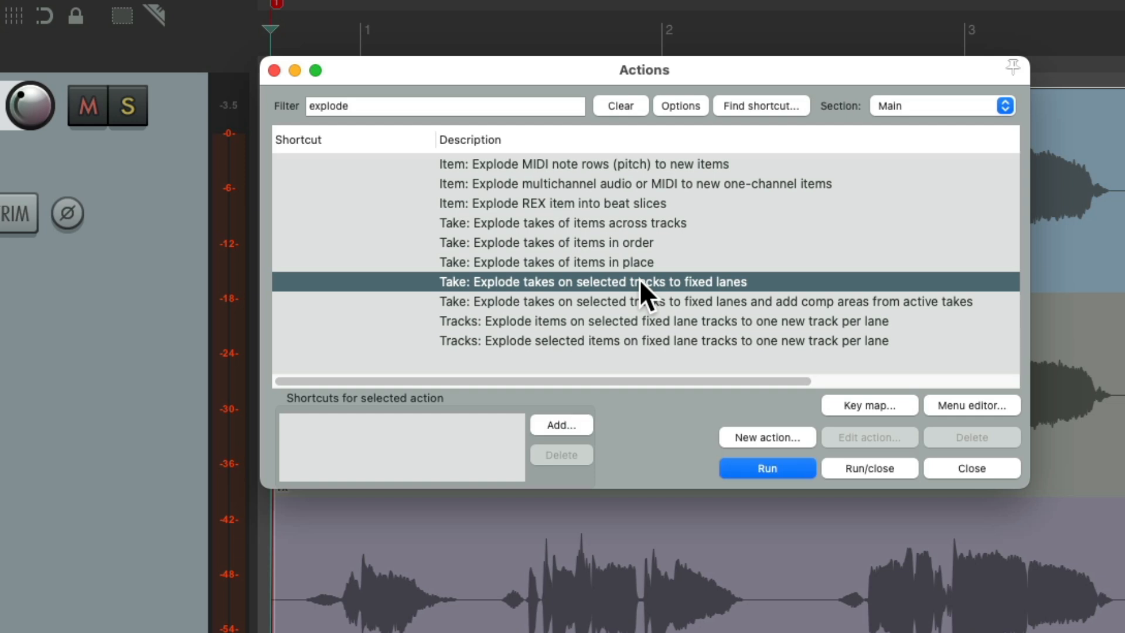
{"action": "left_click", "coordinate": [674, 301]}
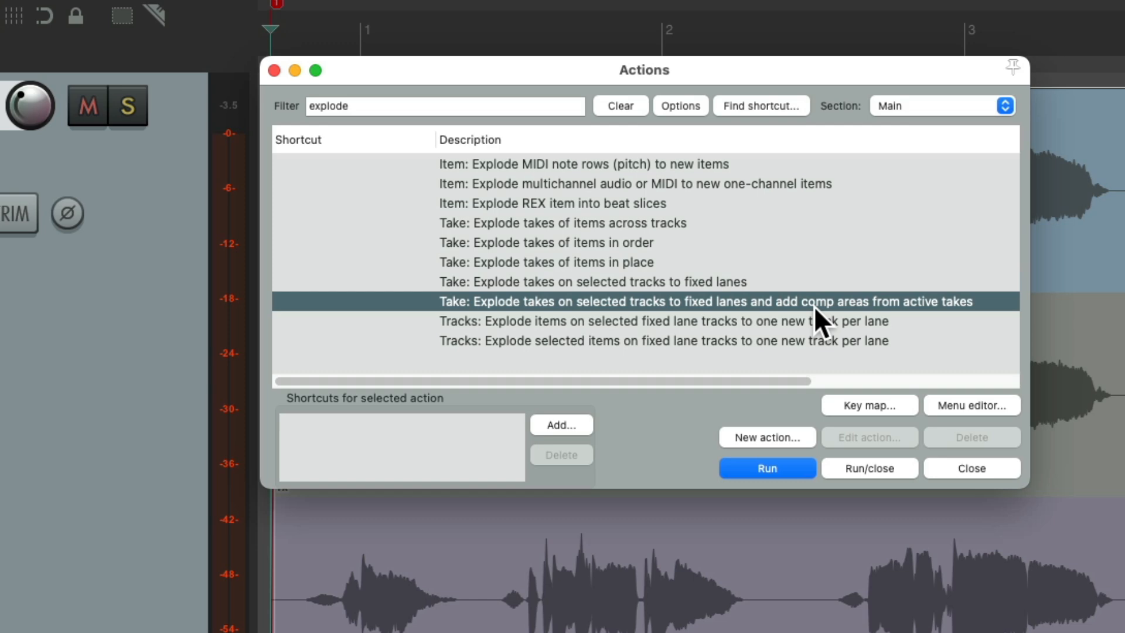
{"action": "left_click", "coordinate": [766, 467]}
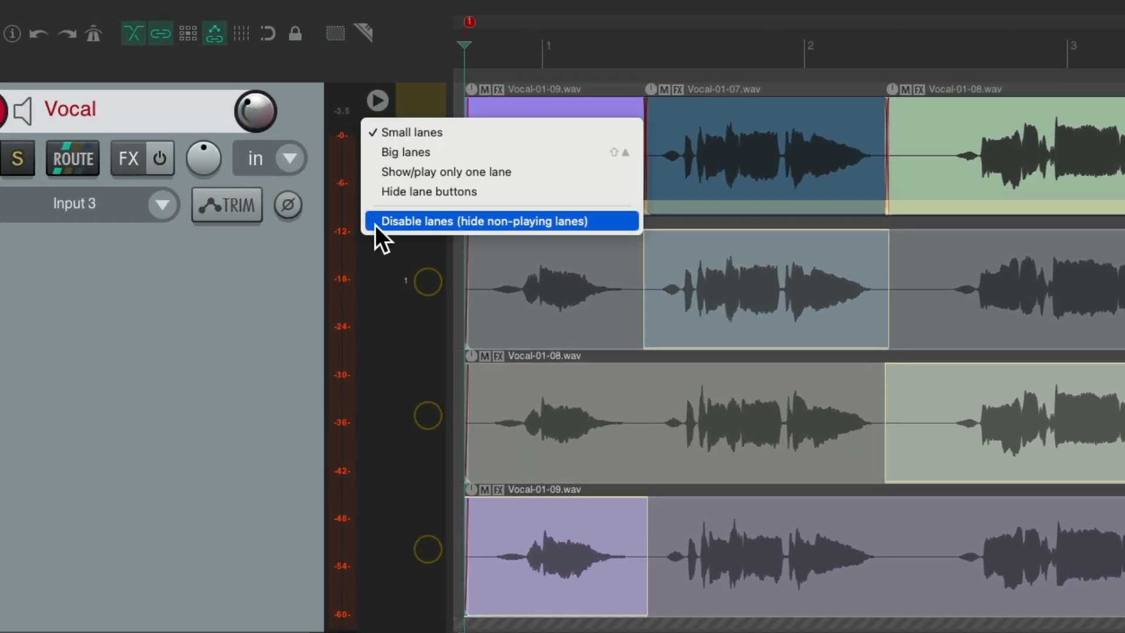
{"action": "left_click", "coordinate": [485, 221]}
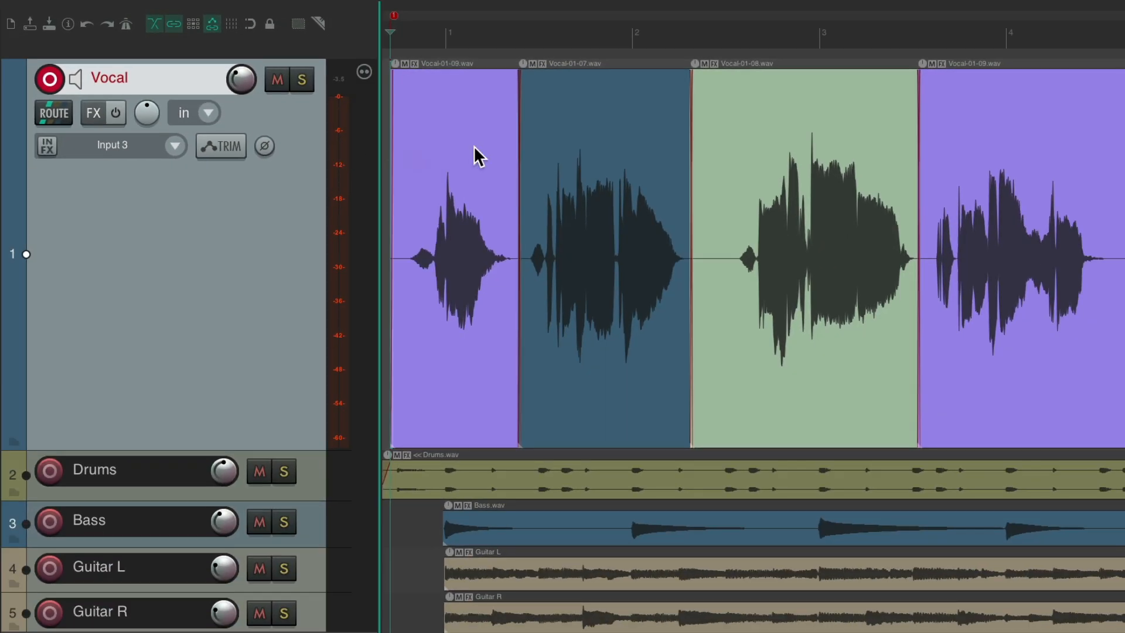
{"action": "mouse_move", "coordinate": [634, 214]}
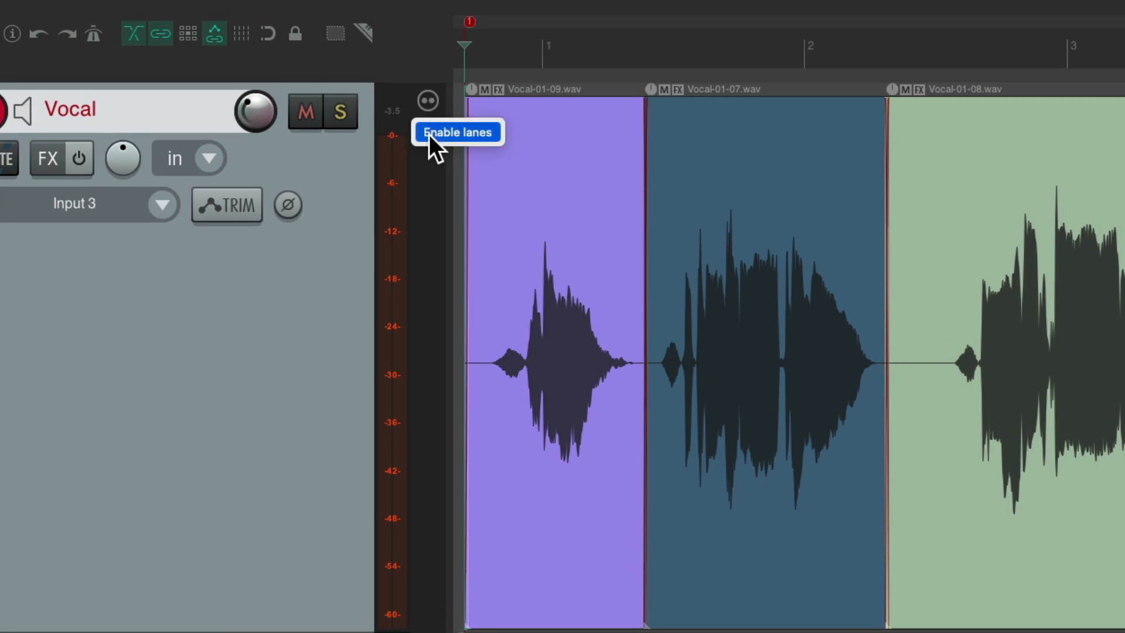
{"action": "left_click", "coordinate": [457, 132]}
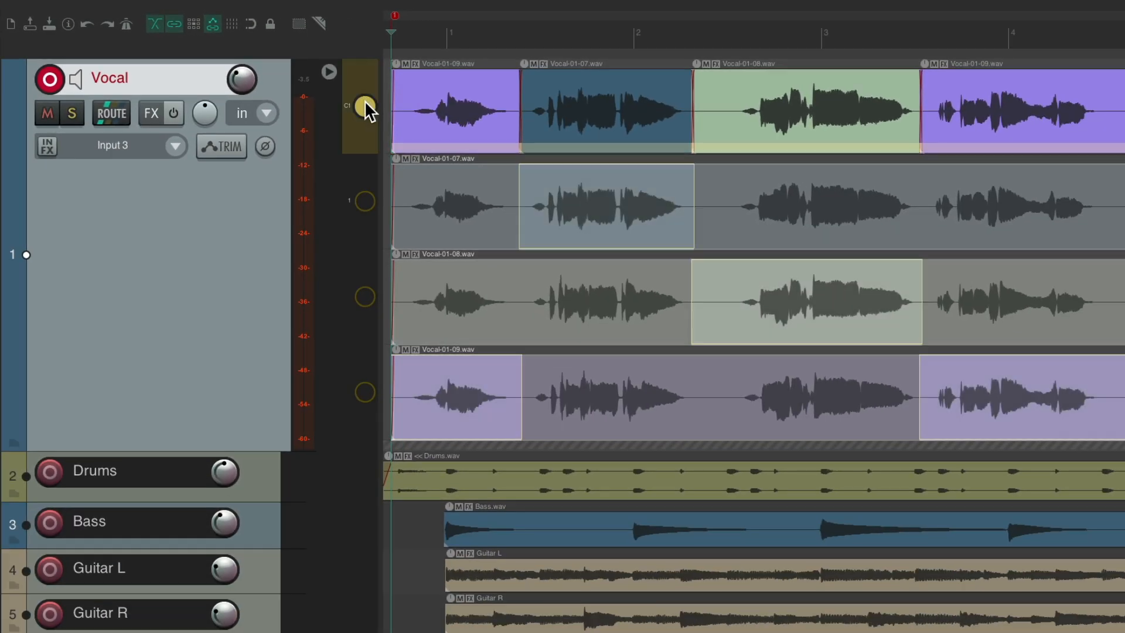
{"action": "mouse_move", "coordinate": [637, 300]}
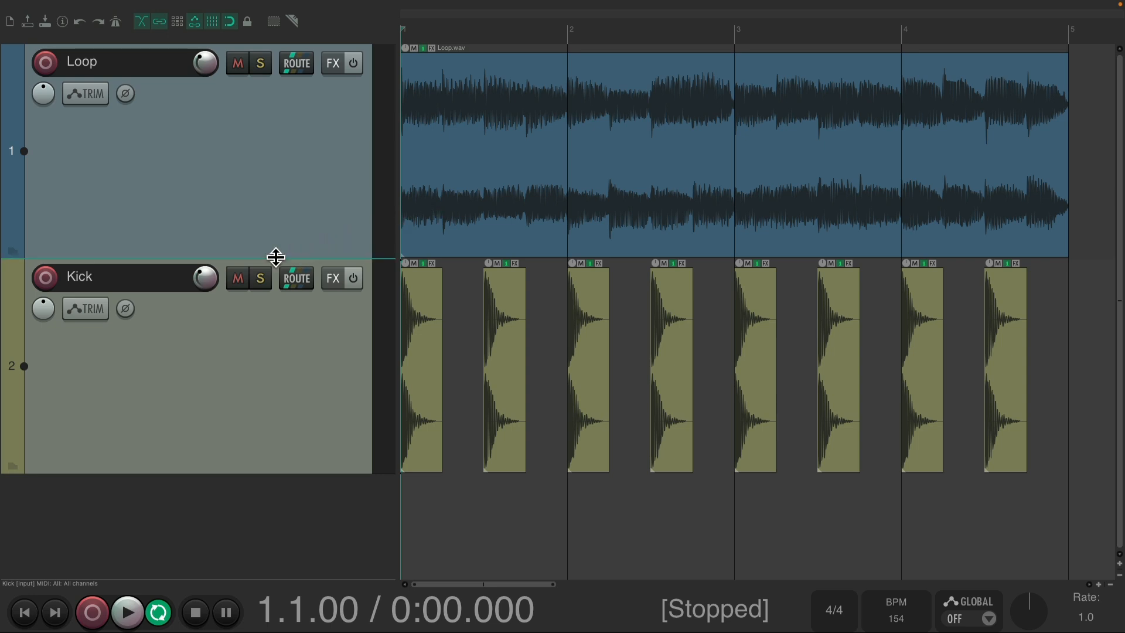
- Mute and unmute the Kick track, then play the project back
{"action": "left_click", "coordinate": [237, 277]}
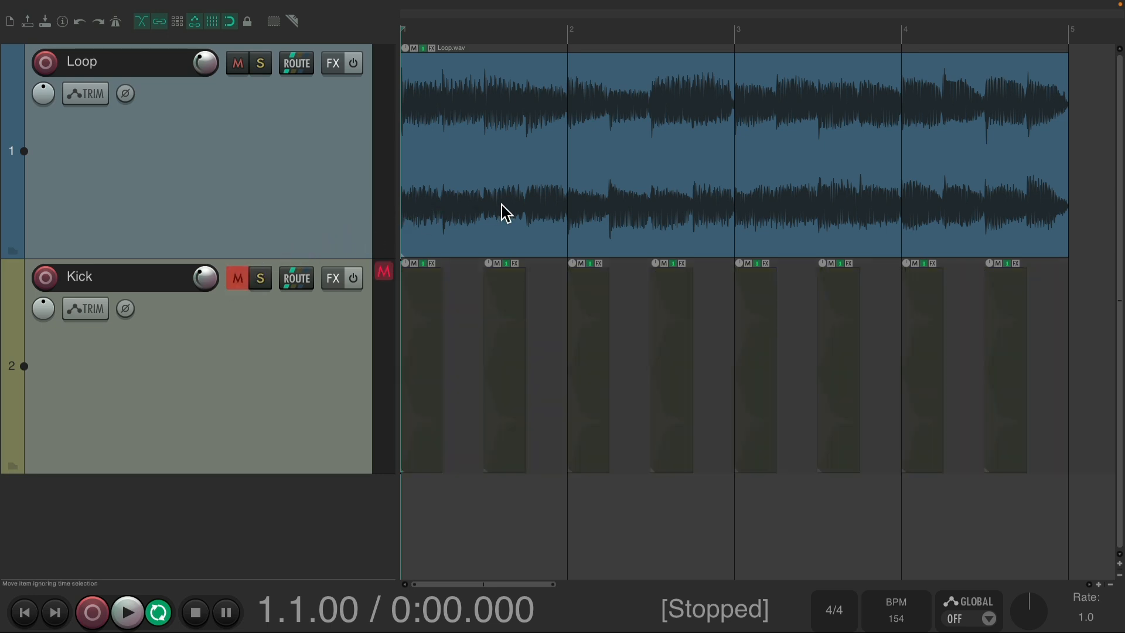
{"action": "left_click", "coordinate": [127, 611]}
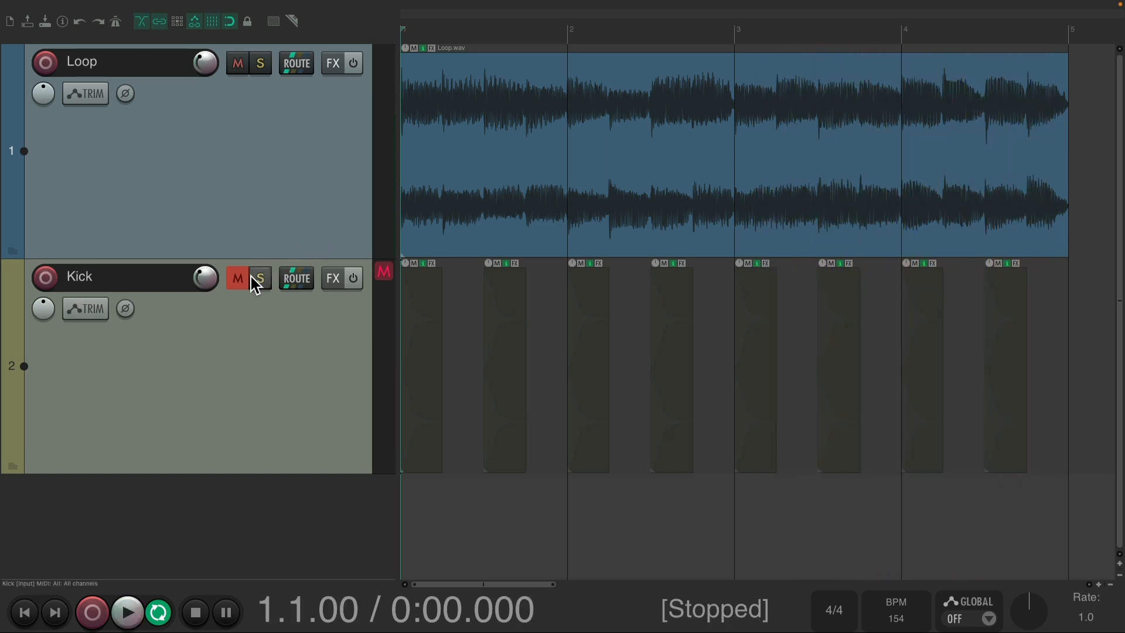
{"action": "left_click", "coordinate": [128, 611]}
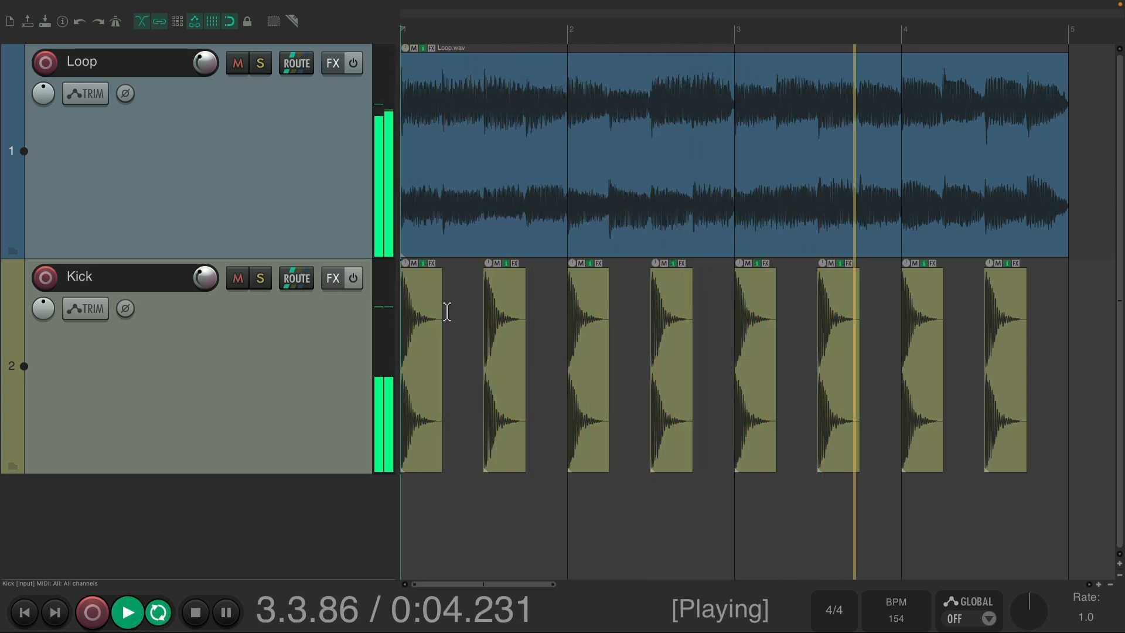
{"action": "left_click", "coordinate": [194, 611]}
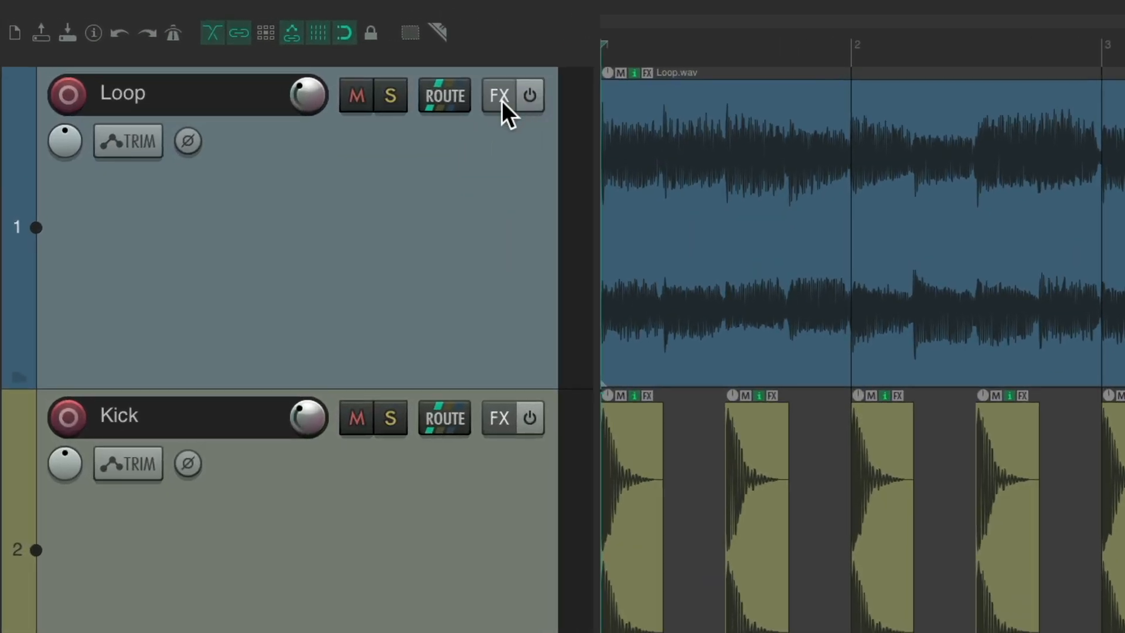
- Add ReaComp to Loop and route a Kick send into Loop's channels 3/4
{"action": "left_click", "coordinate": [498, 94]}
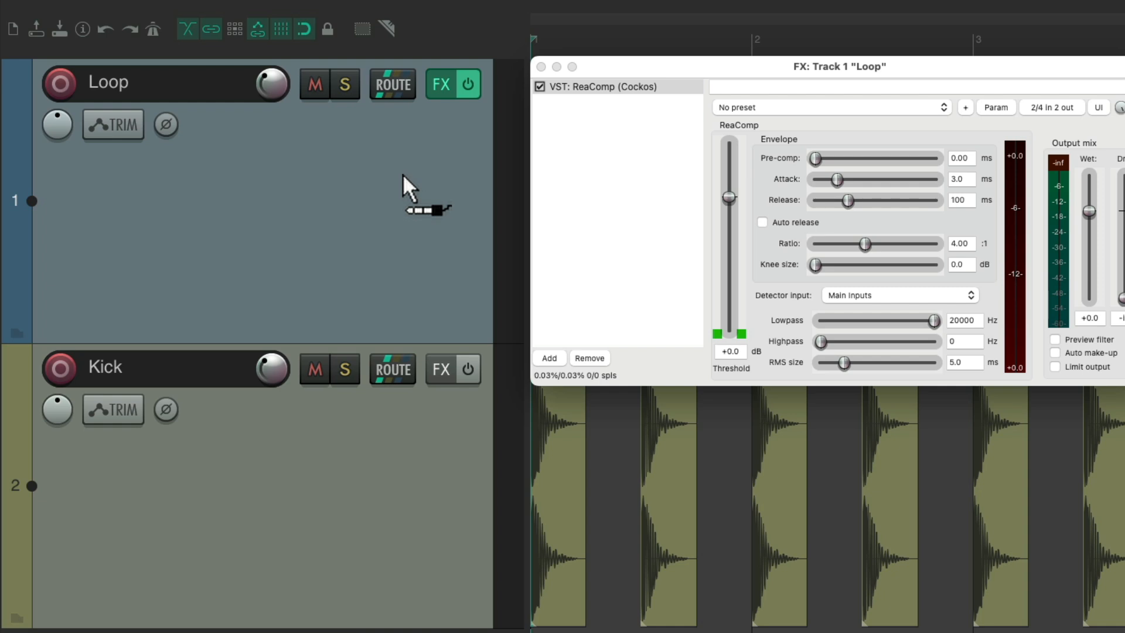
{"action": "left_click", "coordinate": [392, 368]}
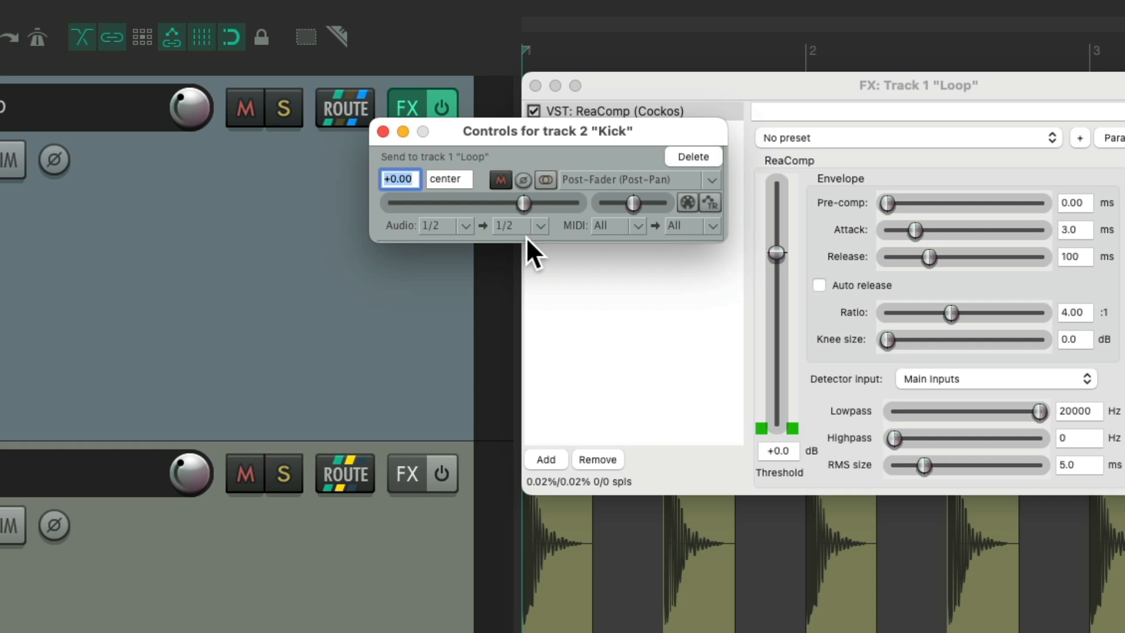
{"action": "mouse_move", "coordinate": [476, 250]}
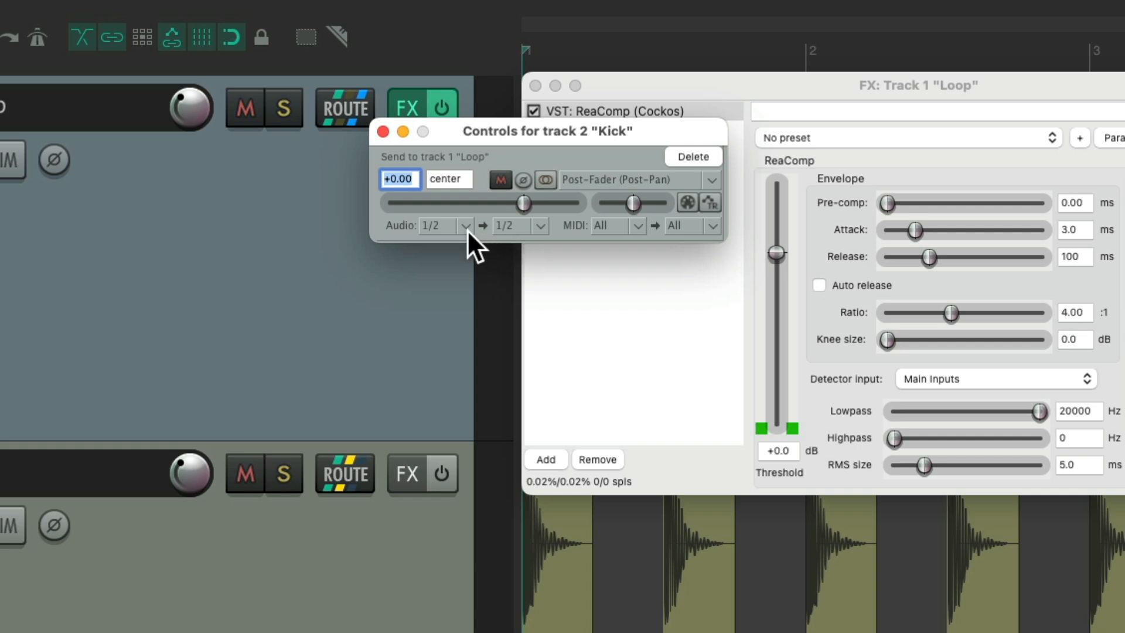
{"action": "left_click", "coordinate": [539, 225]}
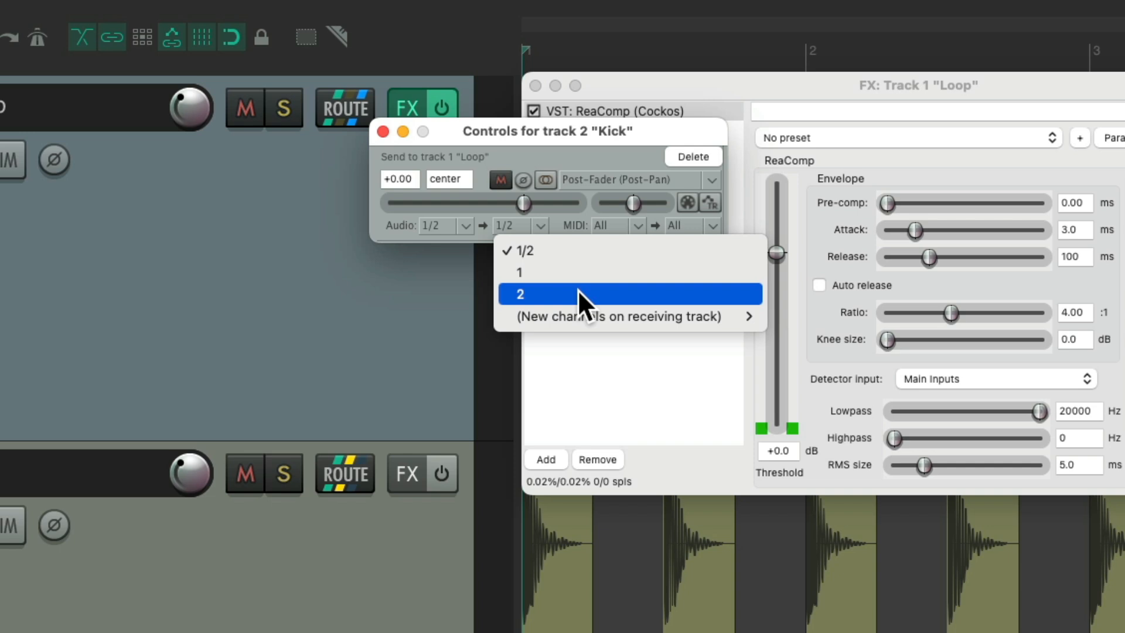
{"action": "mouse_move", "coordinate": [617, 317]}
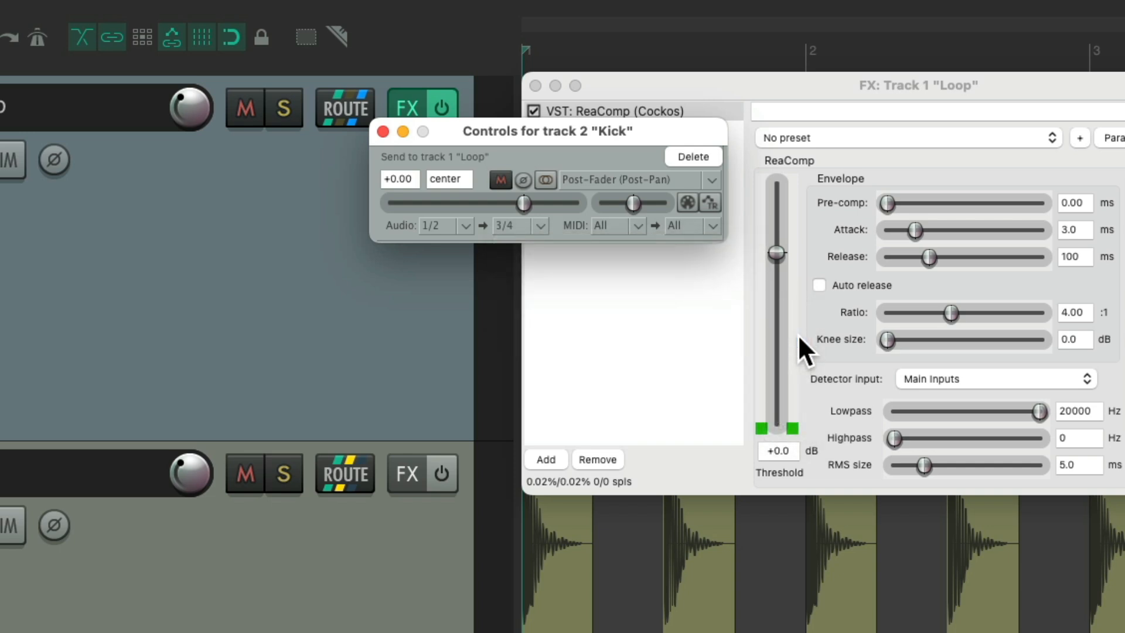
{"action": "mouse_move", "coordinate": [460, 241]}
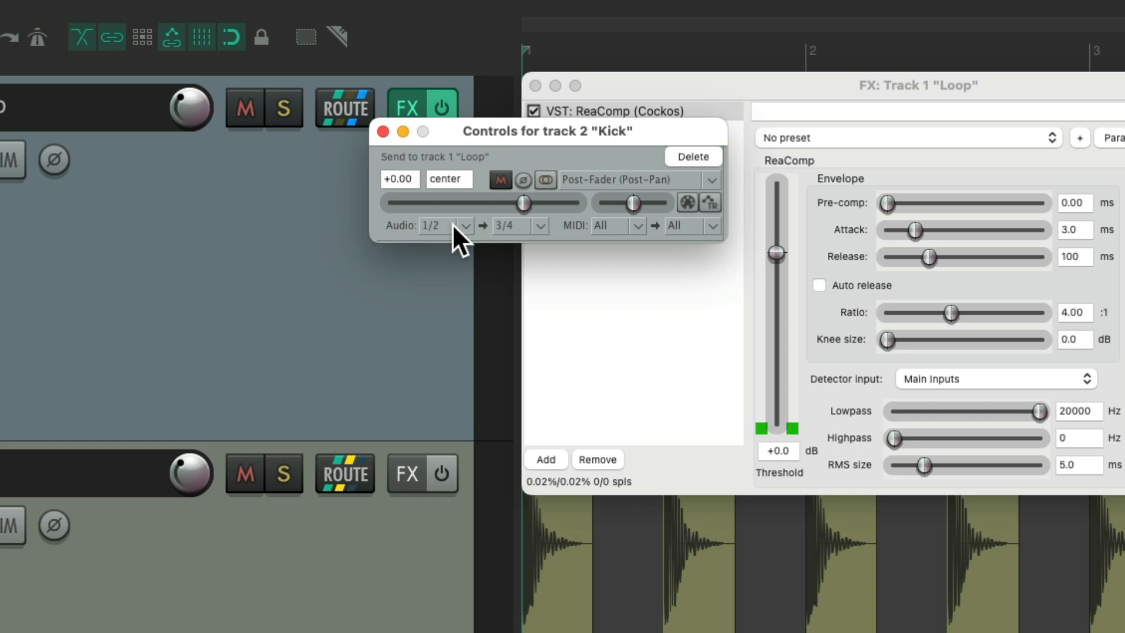
{"action": "mouse_move", "coordinate": [521, 248]}
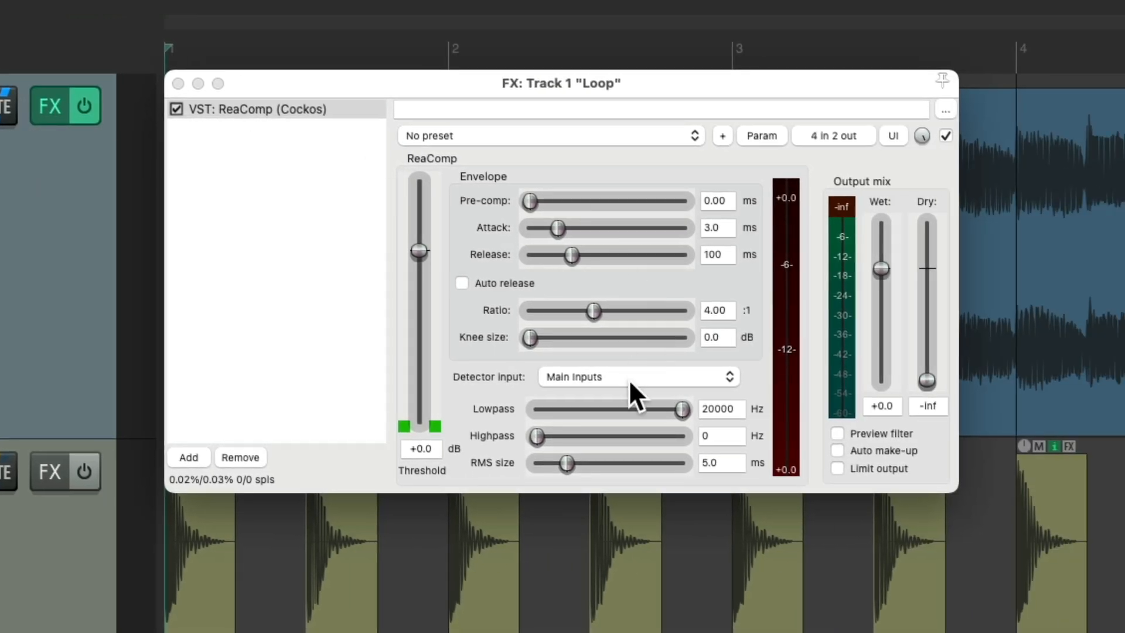
- Key ReaComp from auxiliary inputs, threshold about -25.7 dB, release 198 ms
{"action": "left_click", "coordinate": [636, 377]}
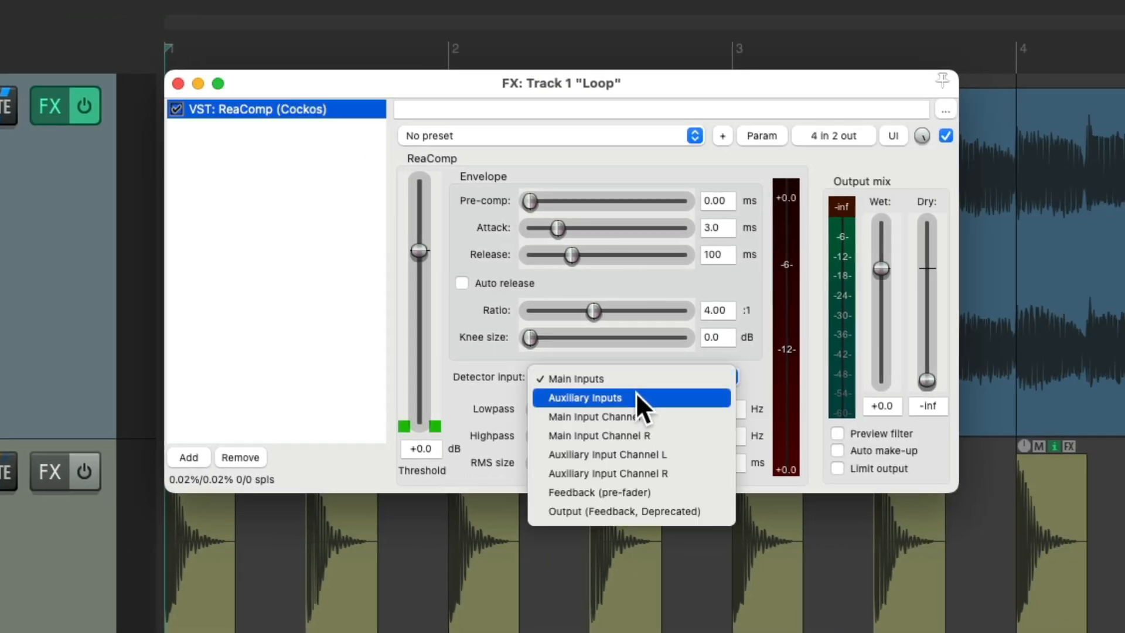
{"action": "left_click", "coordinate": [584, 397]}
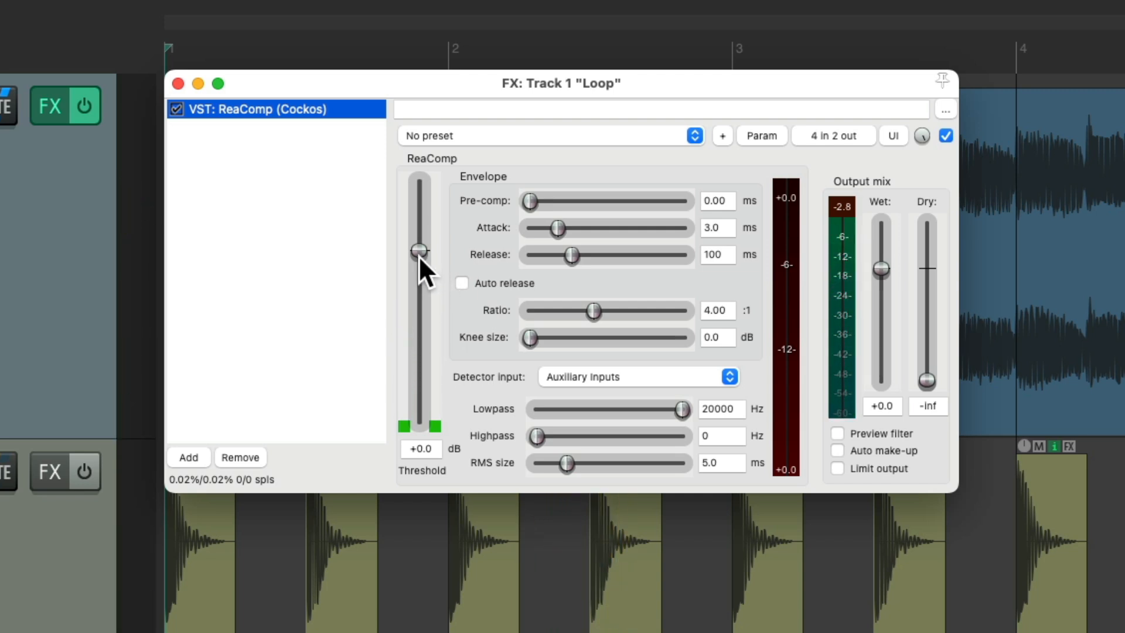
{"action": "left_click_drag", "start_coordinate": [419, 249], "coordinate": [419, 324]}
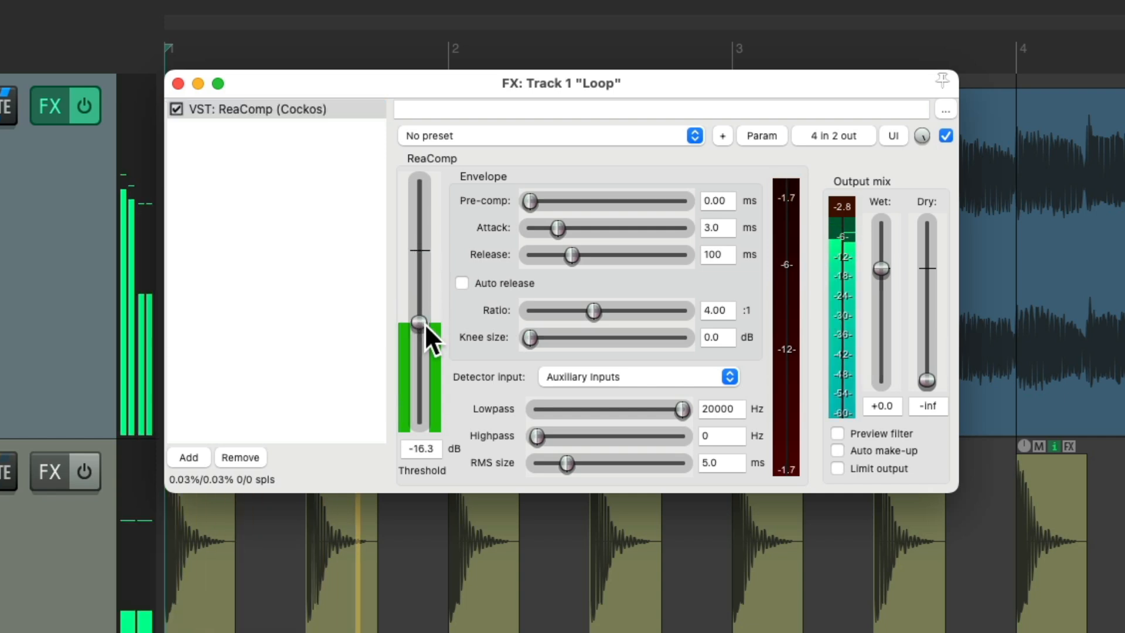
{"action": "left_click_drag", "start_coordinate": [420, 323], "coordinate": [418, 351]}
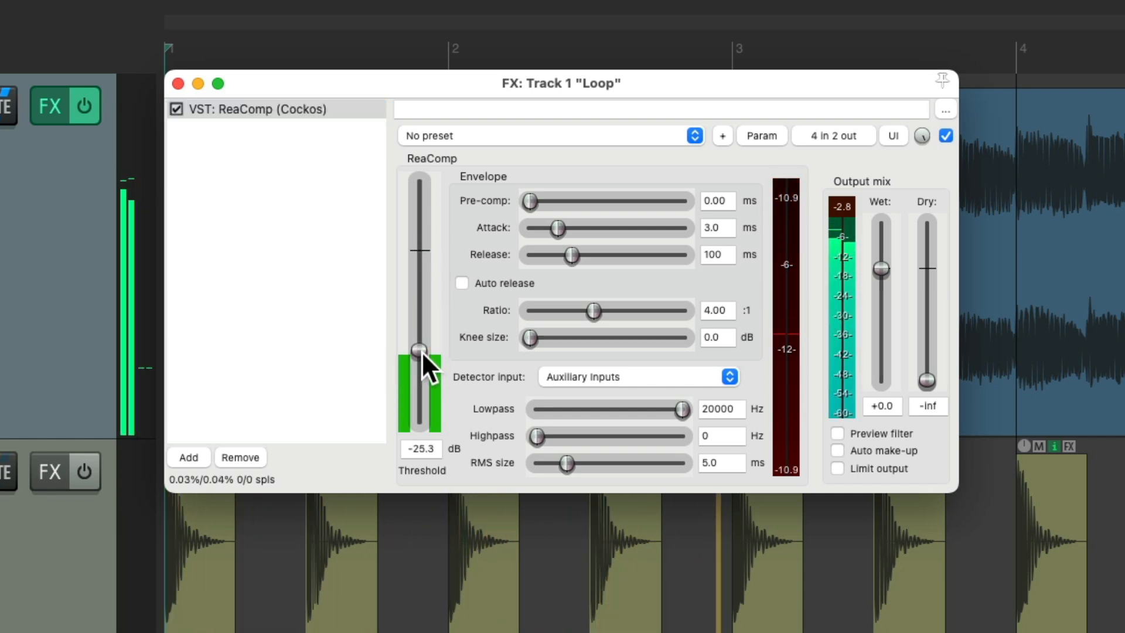
{"action": "left_click_drag", "start_coordinate": [882, 269], "coordinate": [882, 259]}
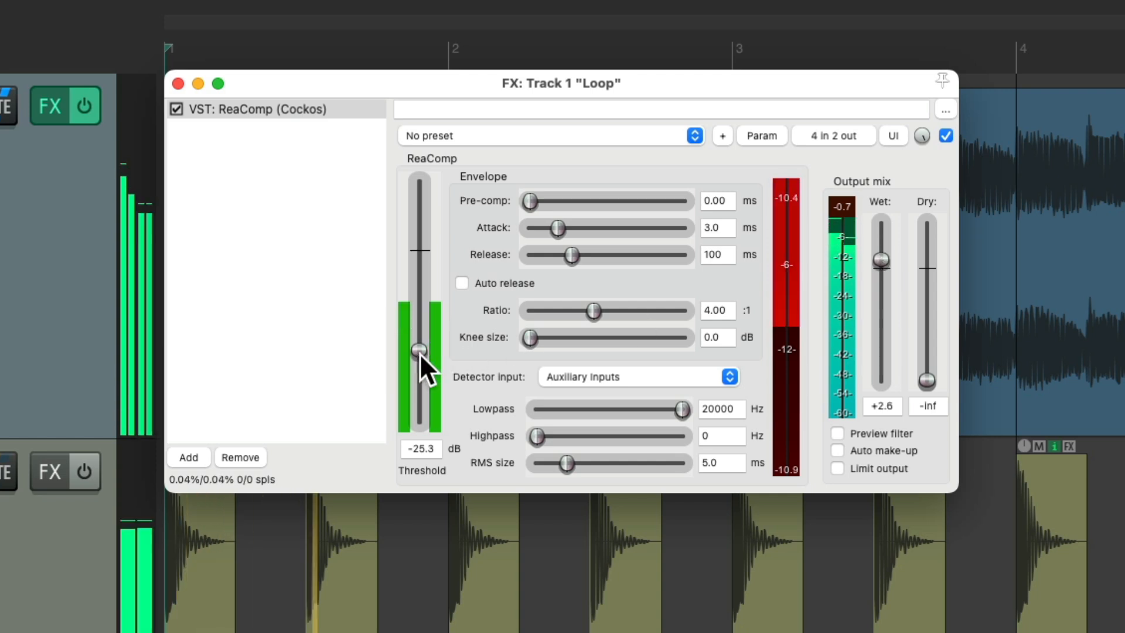
{"action": "left_click_drag", "start_coordinate": [570, 255], "coordinate": [581, 254]}
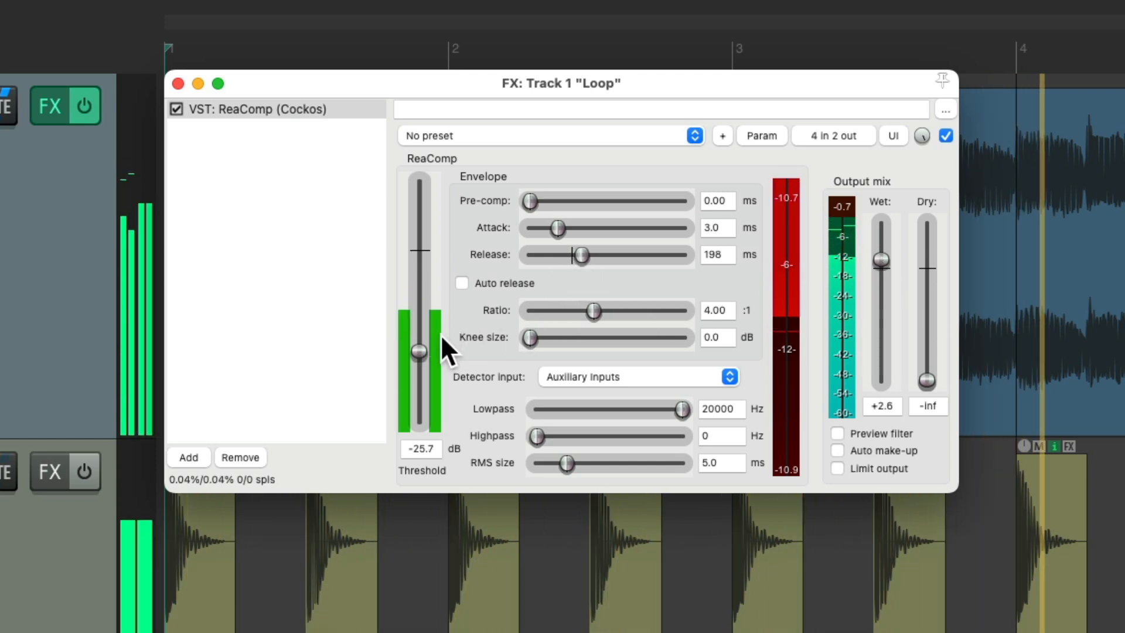
{"action": "left_click_drag", "start_coordinate": [418, 349], "coordinate": [418, 357]}
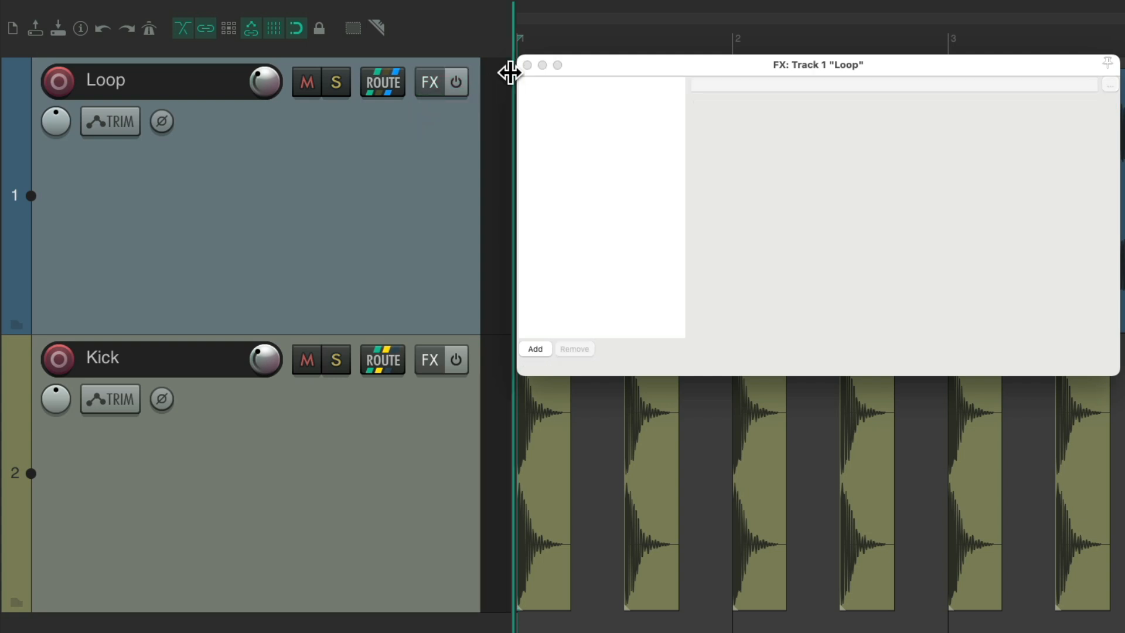
- Delete Loop's receive from Kick and set Loop back to 2 track channels
{"action": "left_click", "coordinate": [381, 81]}
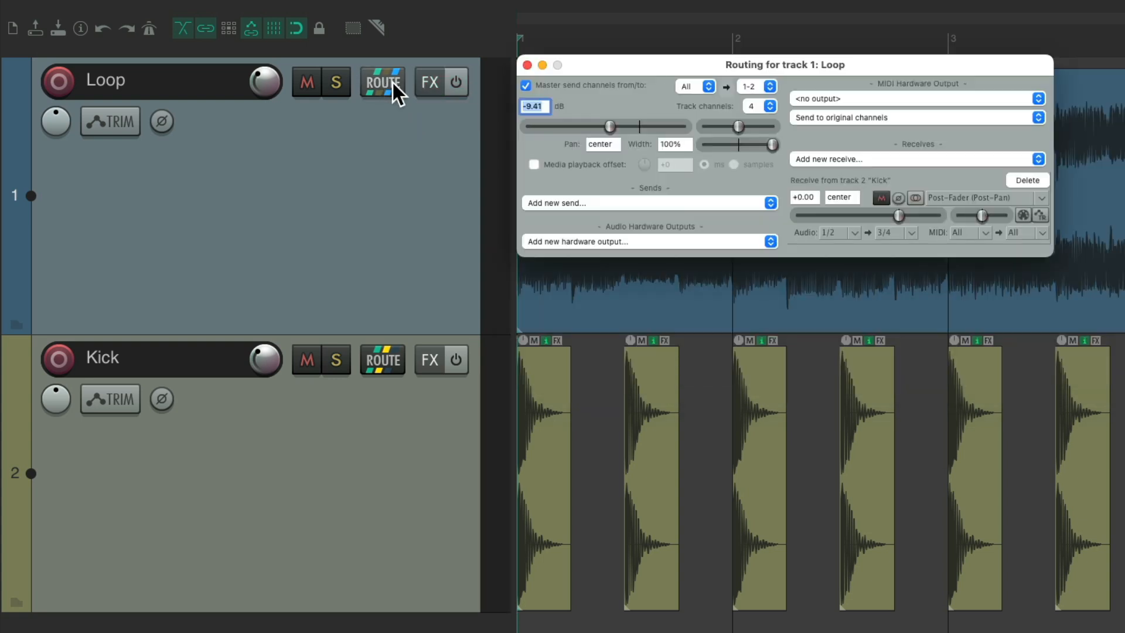
{"action": "left_click", "coordinate": [1027, 180]}
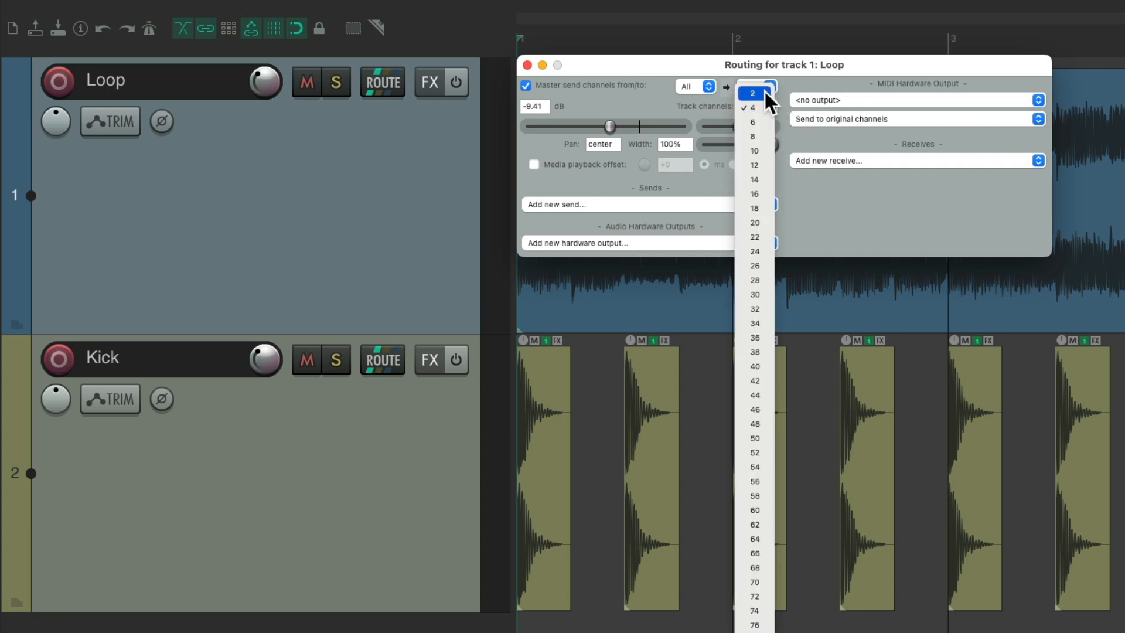
{"action": "left_click", "coordinate": [752, 92]}
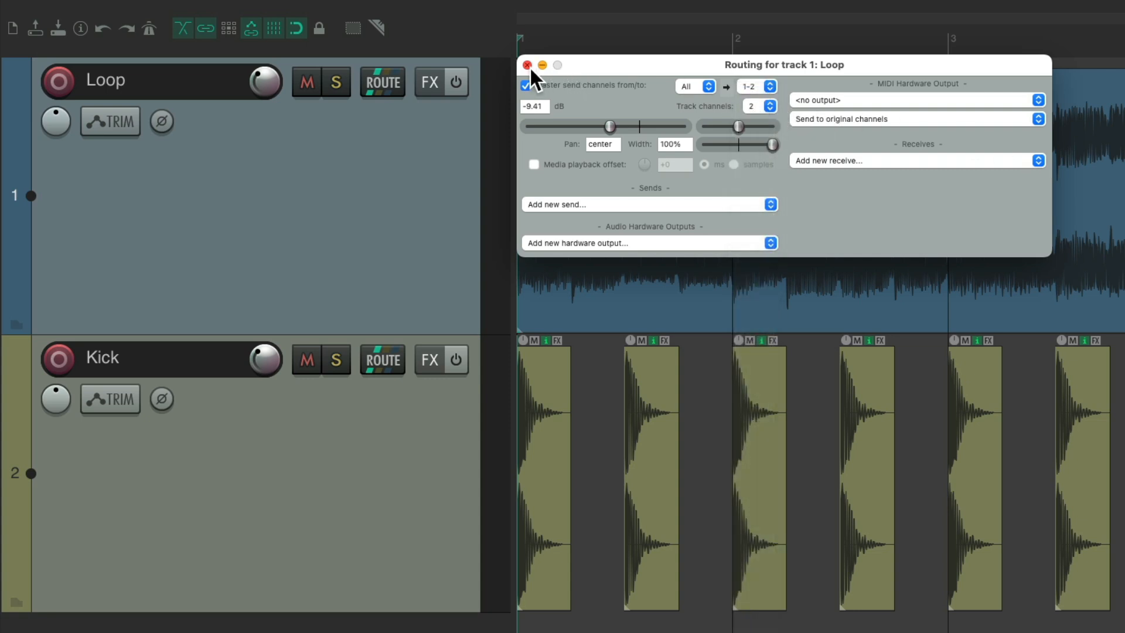
{"action": "left_click", "coordinate": [527, 65]}
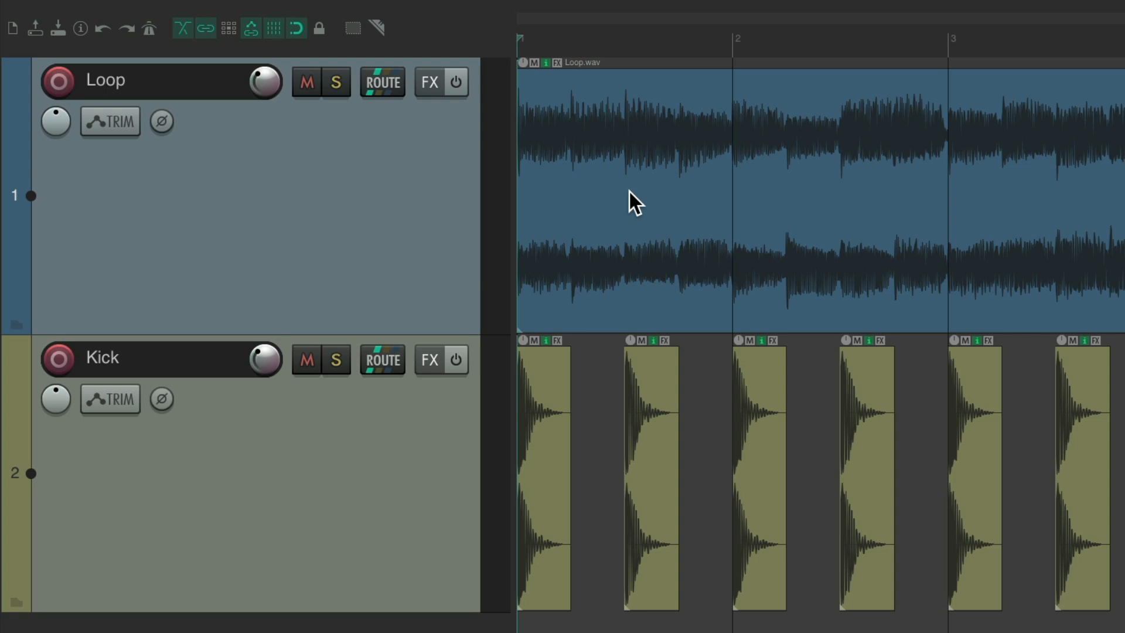
- Add VST: ReaComp (Cockos) back onto the Loop track
{"action": "left_click", "coordinate": [429, 81]}
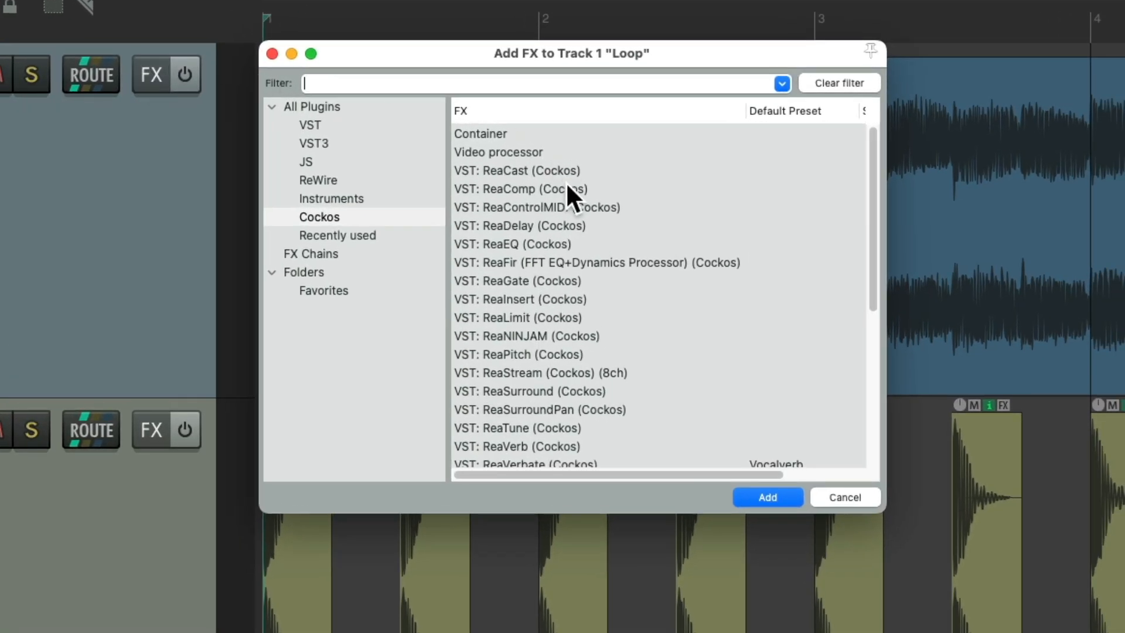
{"action": "left_click", "coordinate": [766, 497]}
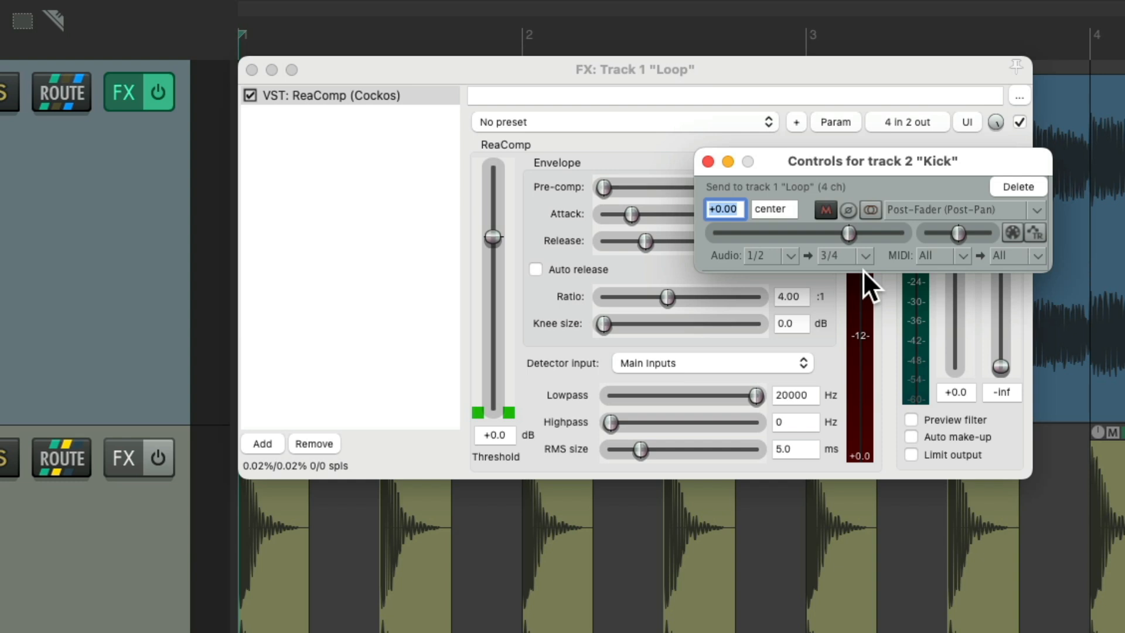
- Key ReaComp from auxiliary inputs with threshold about -24.5 dB and release 384 ms
{"action": "left_click", "coordinate": [707, 161]}
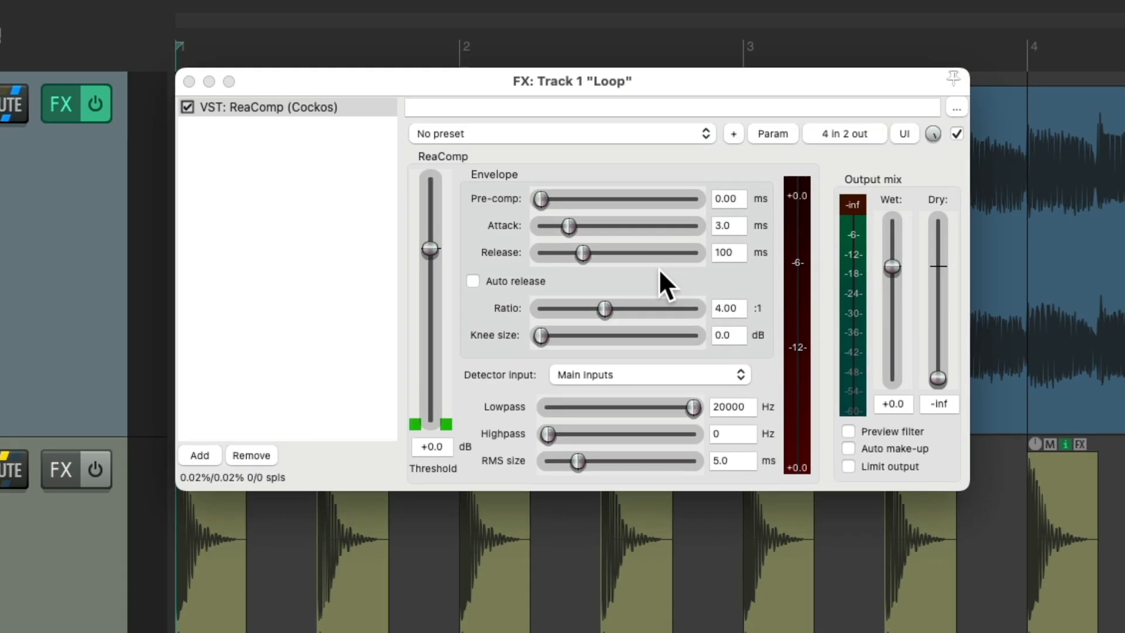
{"action": "left_click", "coordinate": [649, 374]}
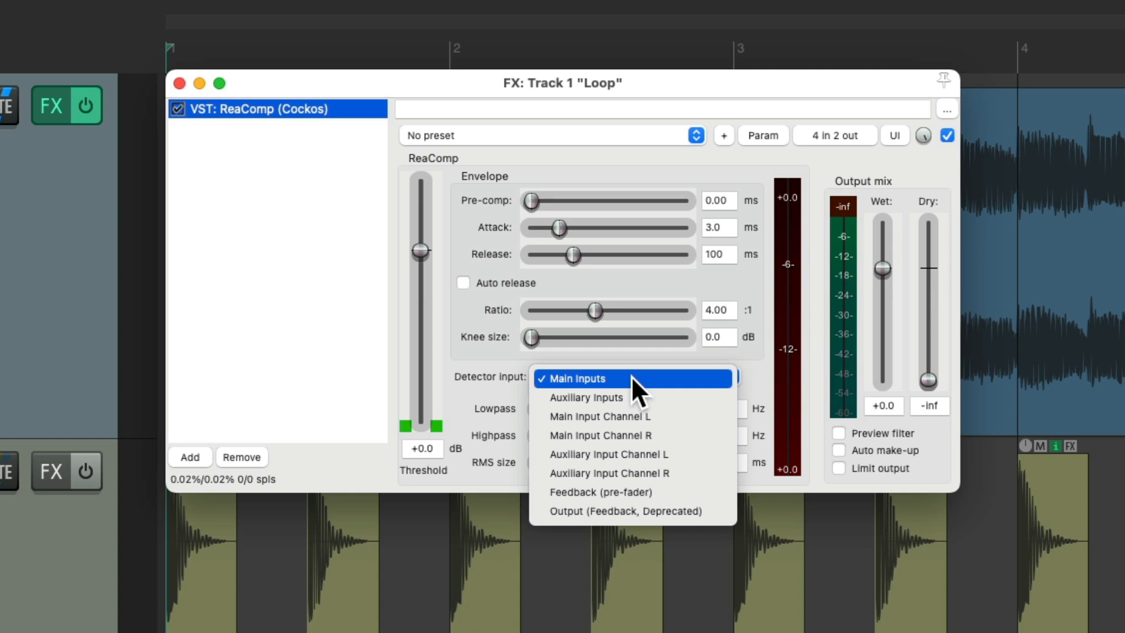
{"action": "left_click", "coordinate": [585, 397]}
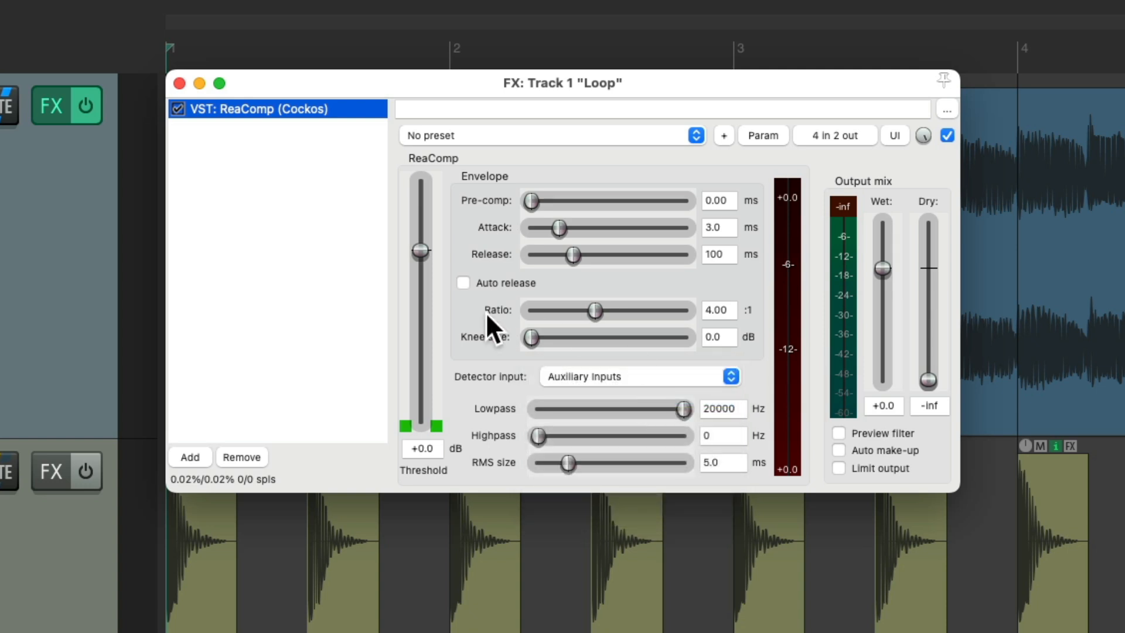
{"action": "mouse_move", "coordinate": [534, 247]}
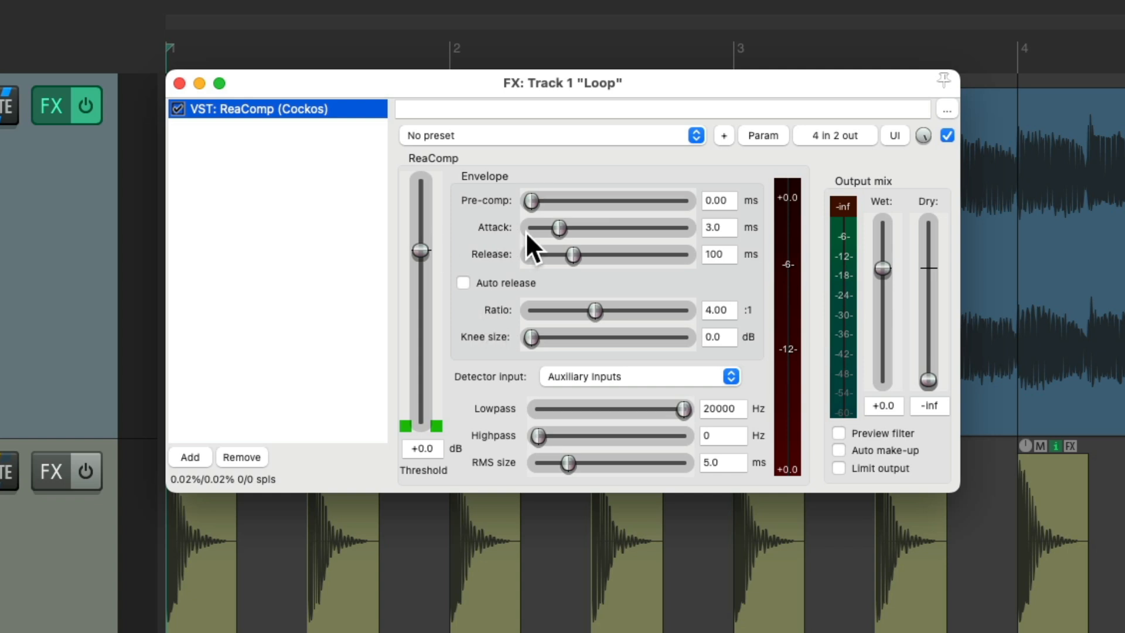
{"action": "left_click_drag", "start_coordinate": [420, 251], "coordinate": [420, 306]}
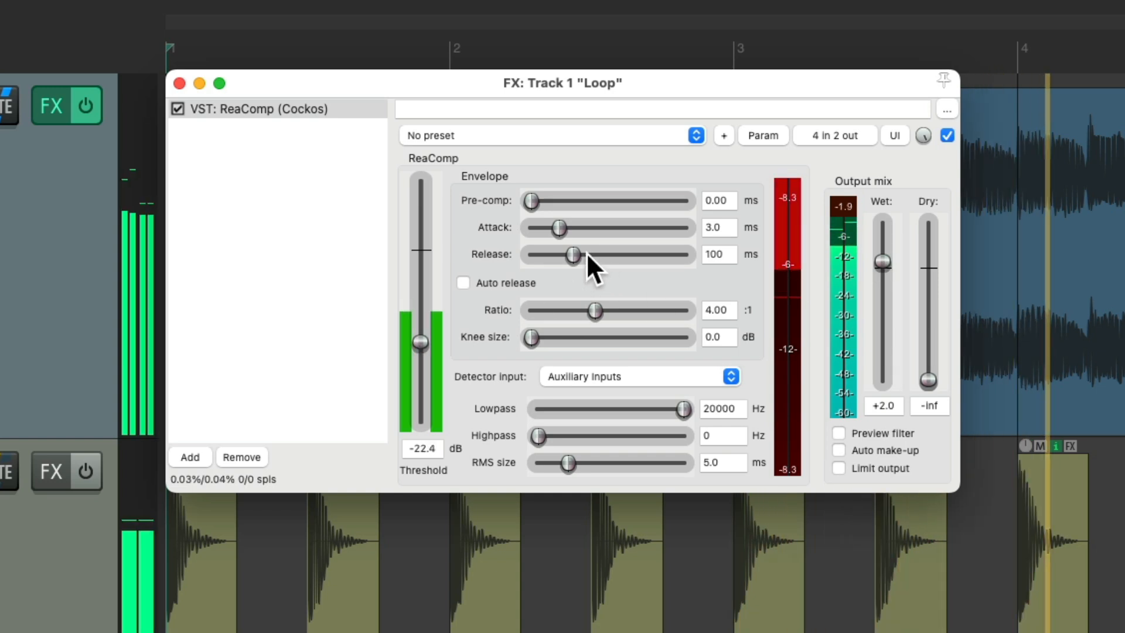
{"action": "left_click_drag", "start_coordinate": [572, 255], "coordinate": [596, 255]}
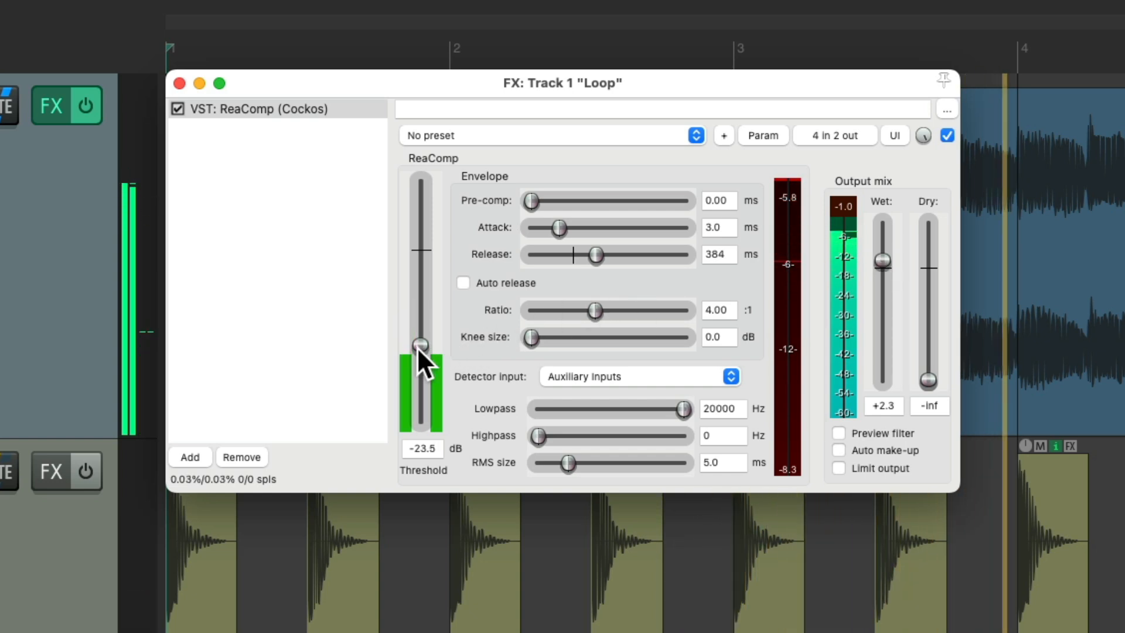
{"action": "left_click_drag", "start_coordinate": [419, 344], "coordinate": [420, 349]}
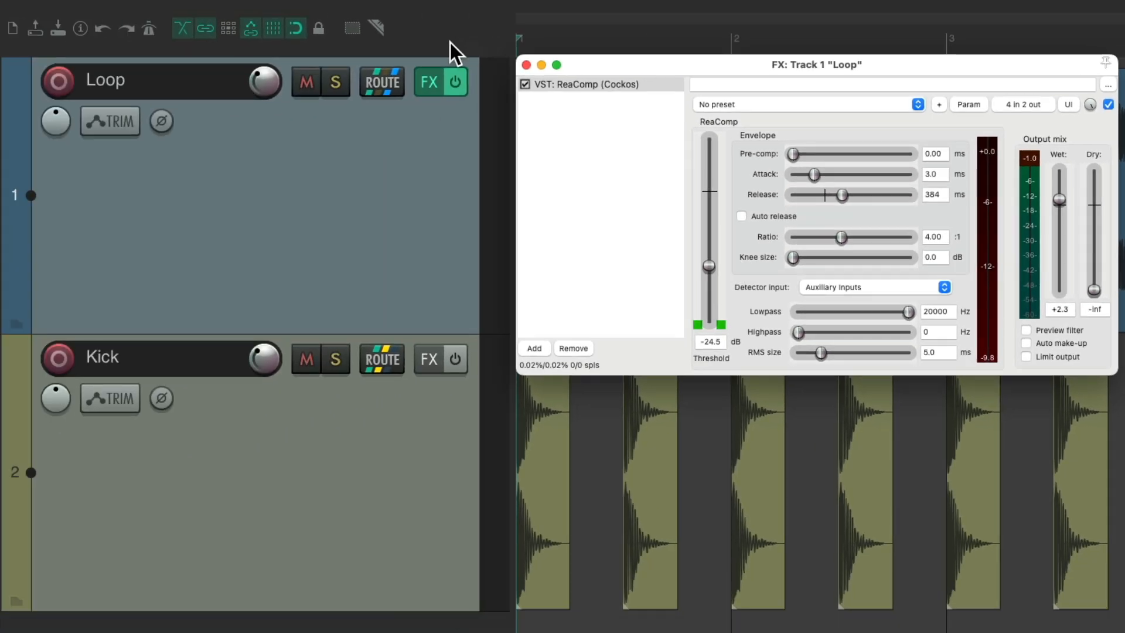
- Replace Loop's compressor with a fresh ReaComp and open the Kick routing settings
{"action": "left_click", "coordinate": [380, 81]}
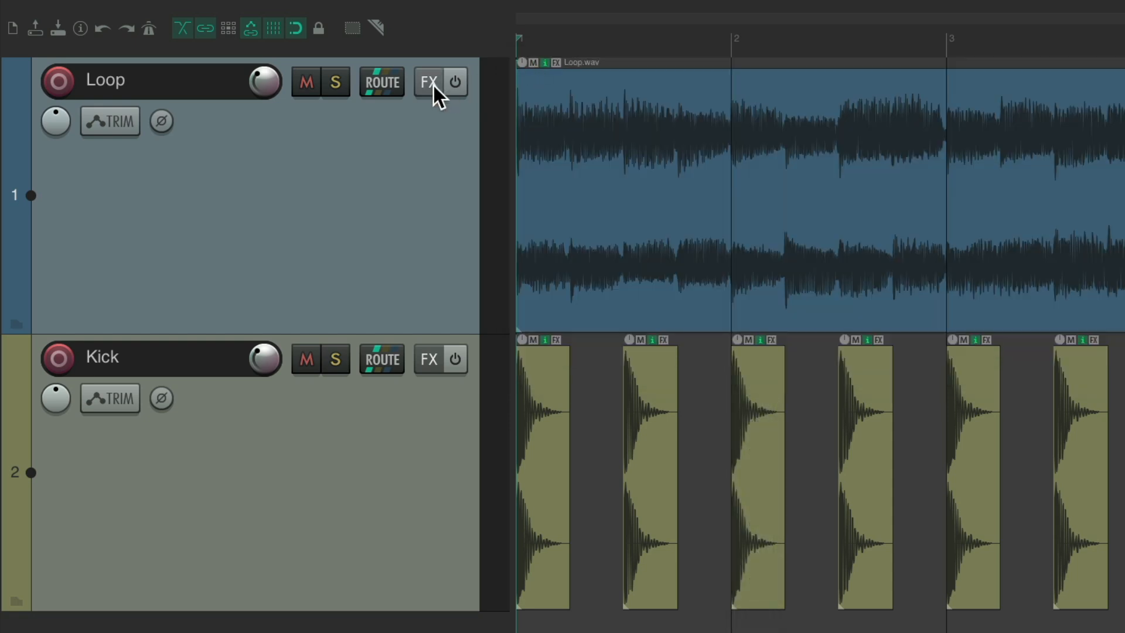
{"action": "left_click", "coordinate": [429, 80]}
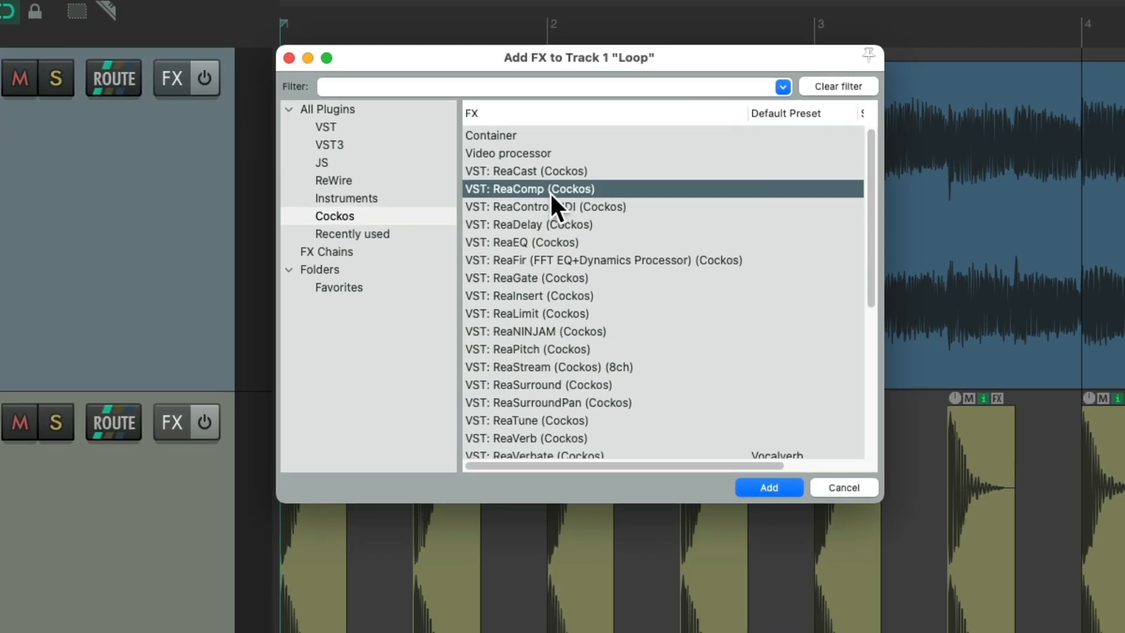
{"action": "left_click", "coordinate": [767, 487]}
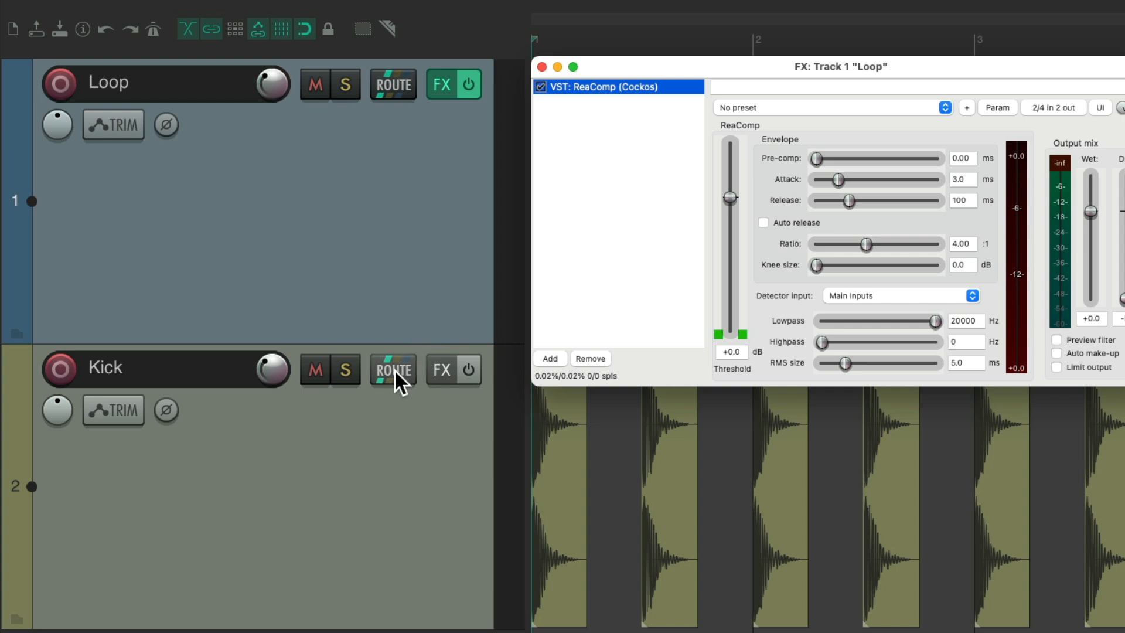
{"action": "left_click", "coordinate": [393, 369]}
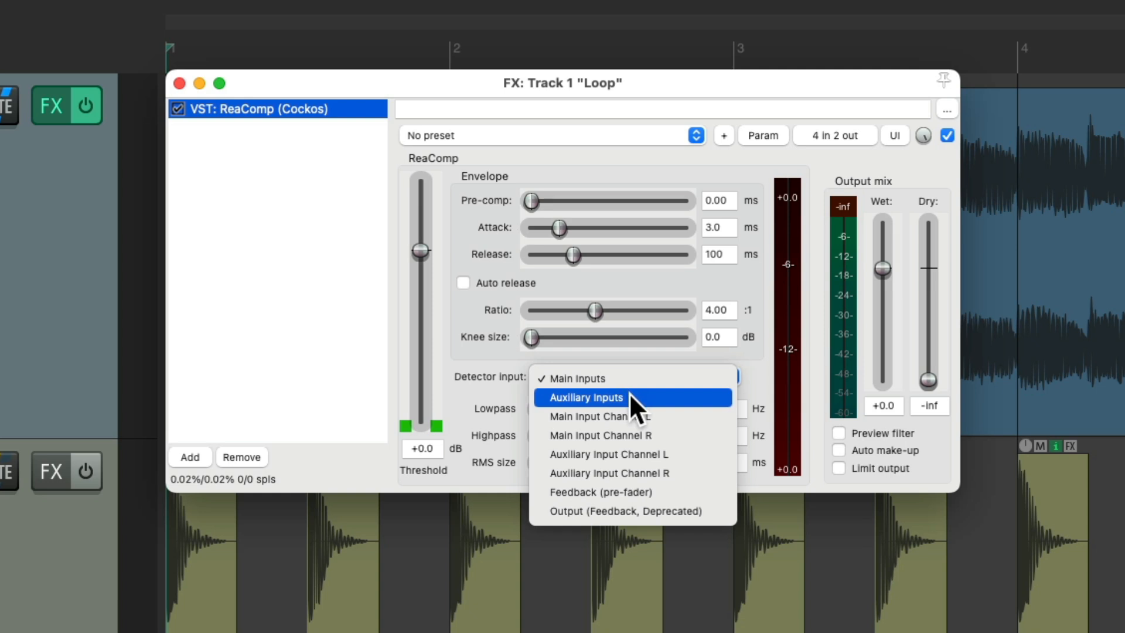
- Key ReaComp from auxiliary inputs, threshold -22.1 dB, release 198 ms
{"action": "left_click", "coordinate": [586, 397]}
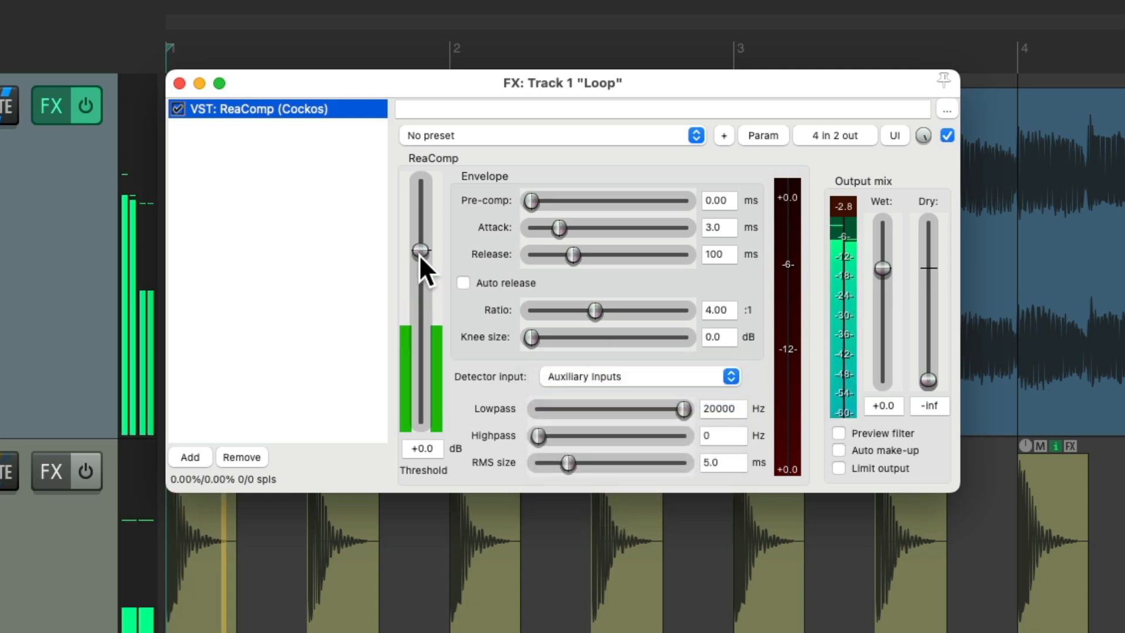
{"action": "left_click_drag", "start_coordinate": [421, 247], "coordinate": [420, 341]}
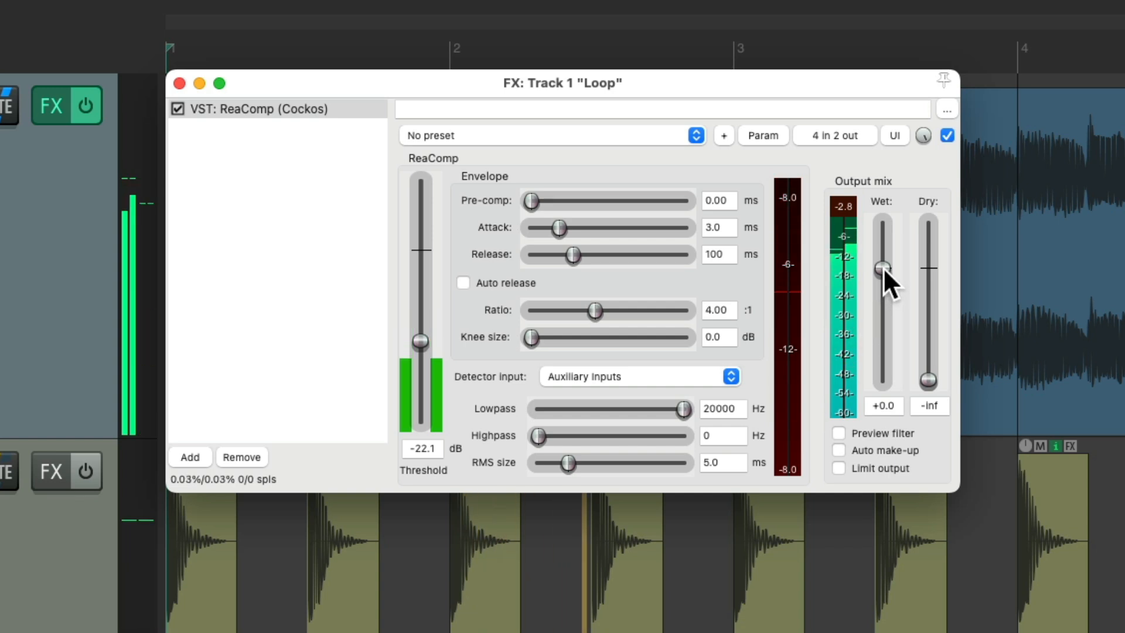
{"action": "left_click_drag", "start_coordinate": [883, 269], "coordinate": [882, 257]}
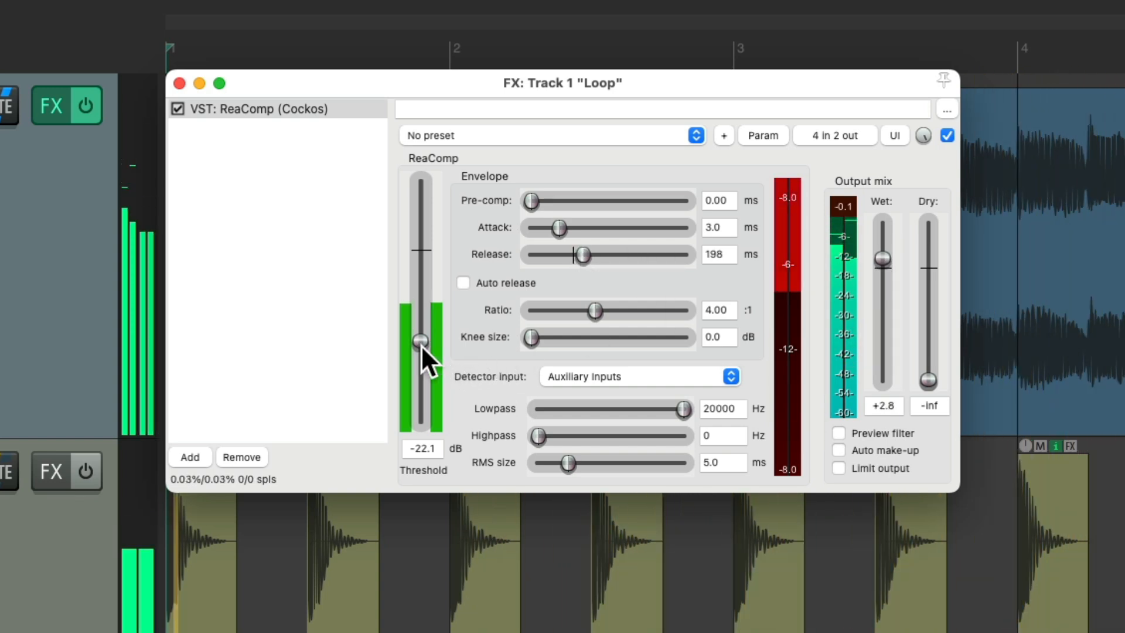
{"action": "left_click_drag", "start_coordinate": [420, 340], "coordinate": [421, 345]}
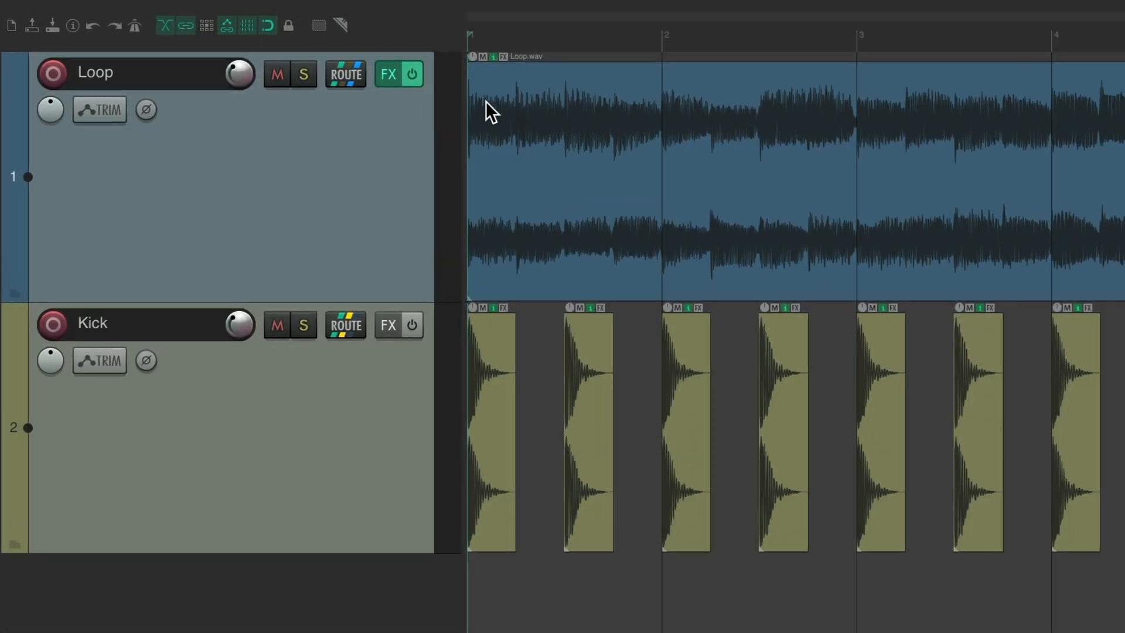
- Add ReaEQ after ReaComp, making band 1 a low pass near 2695 Hz
{"action": "left_click", "coordinate": [387, 74]}
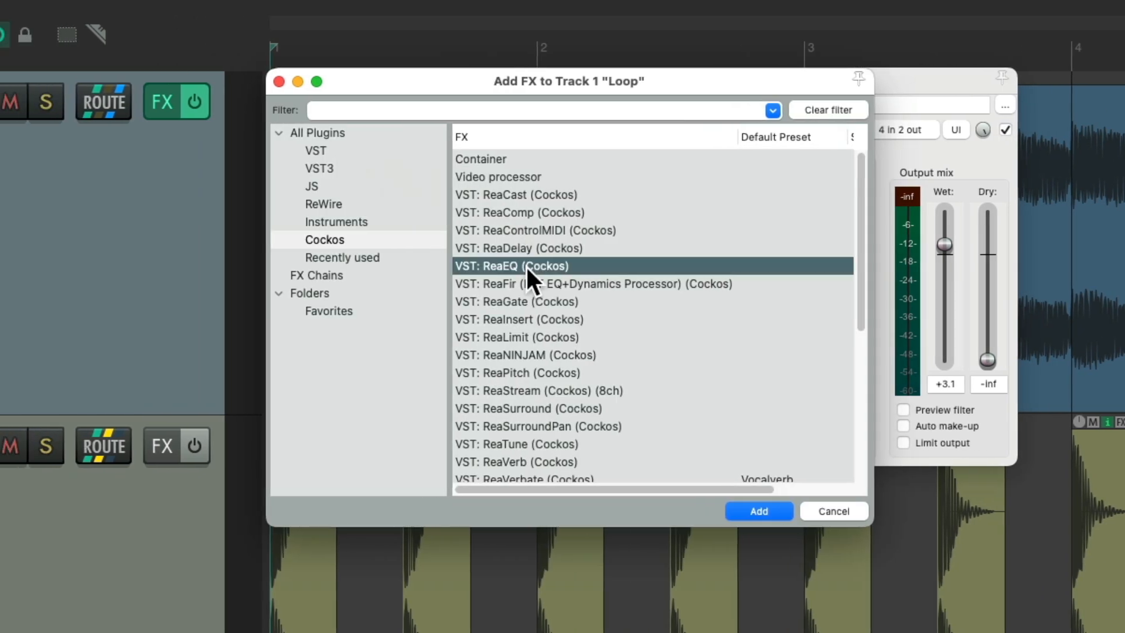
{"action": "left_click", "coordinate": [758, 511]}
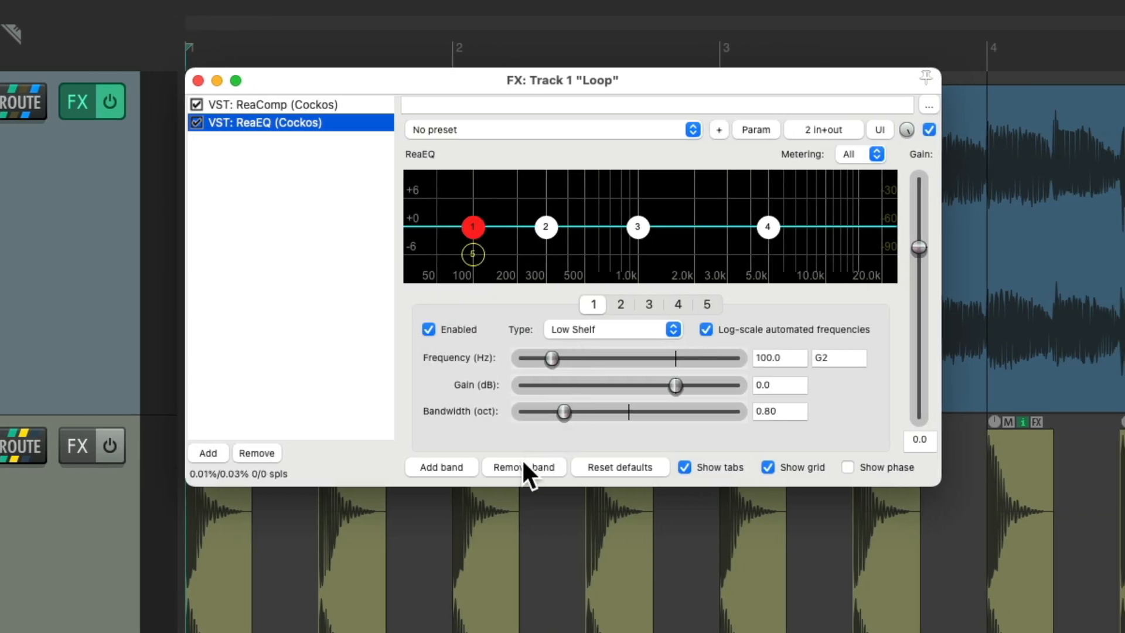
{"action": "left_click", "coordinate": [610, 328]}
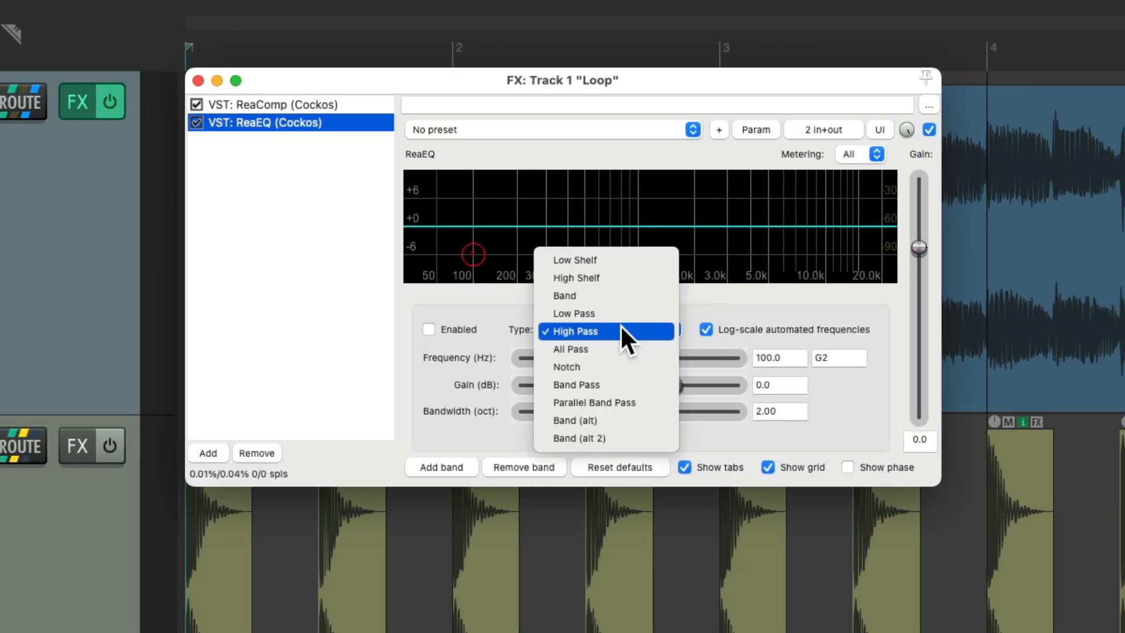
{"action": "left_click", "coordinate": [573, 313]}
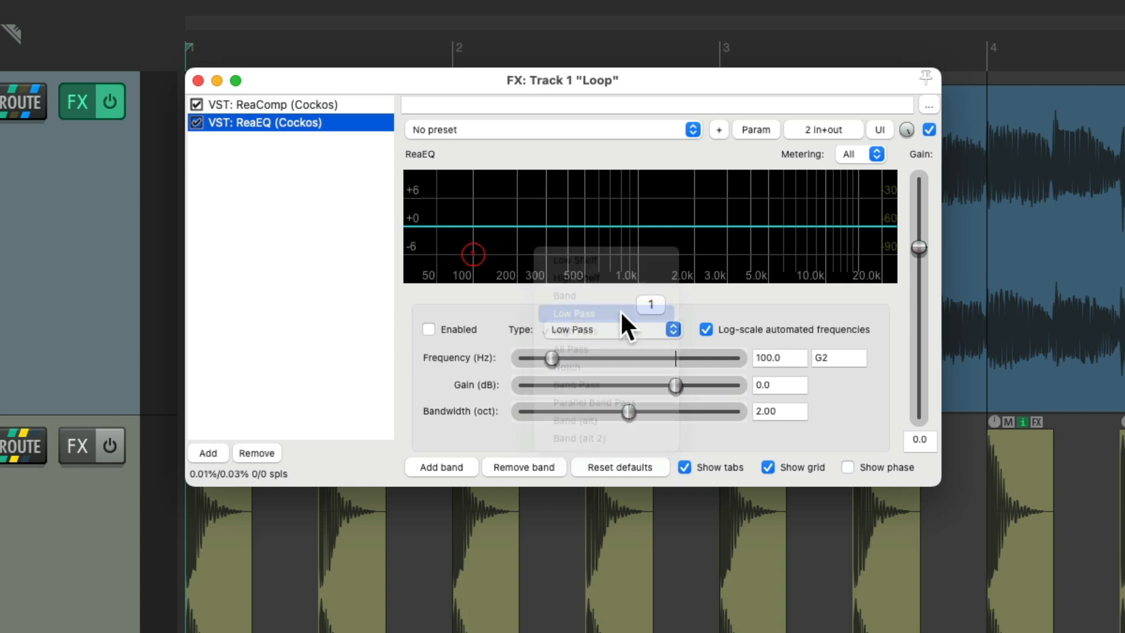
{"action": "left_click", "coordinate": [573, 313]}
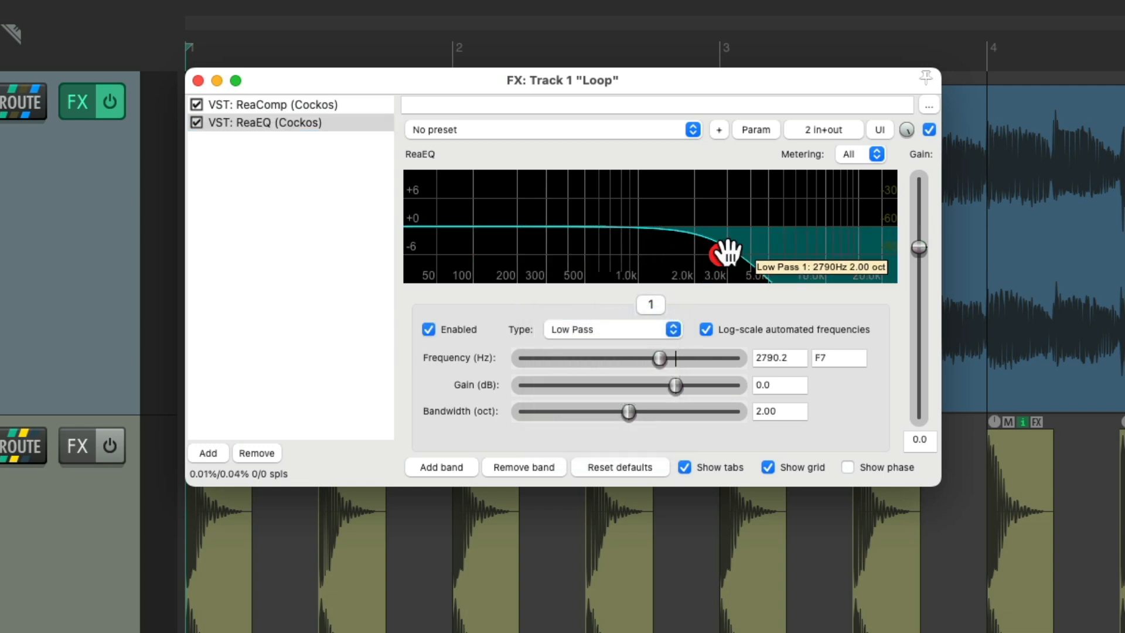
{"action": "left_click_drag", "start_coordinate": [725, 251], "coordinate": [660, 251]}
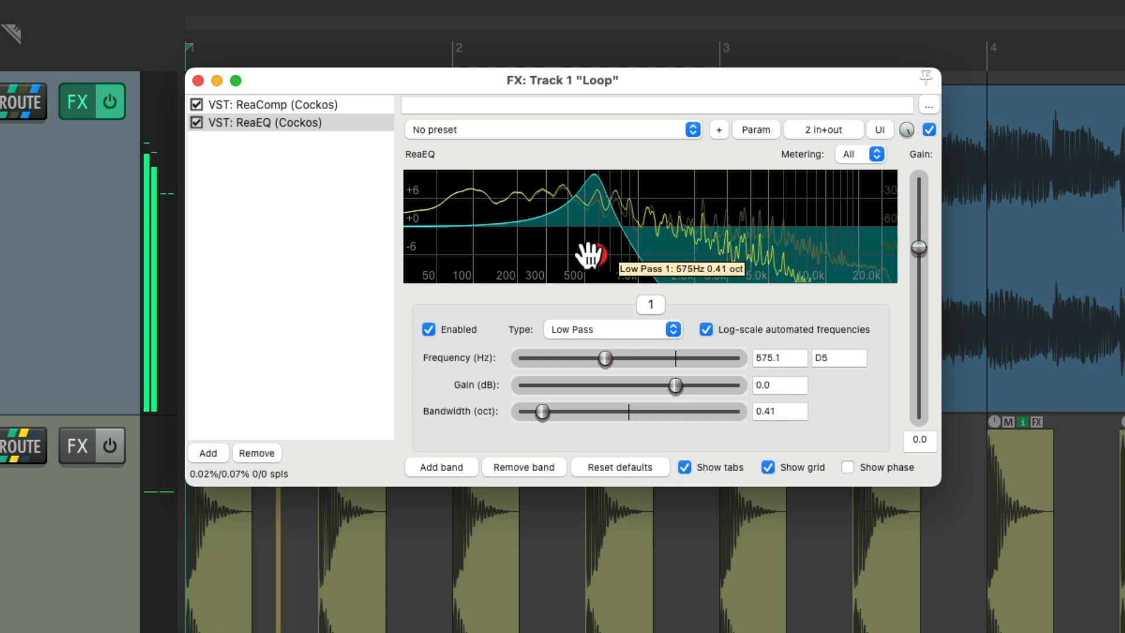
{"action": "left_click_drag", "start_coordinate": [581, 255], "coordinate": [717, 255]}
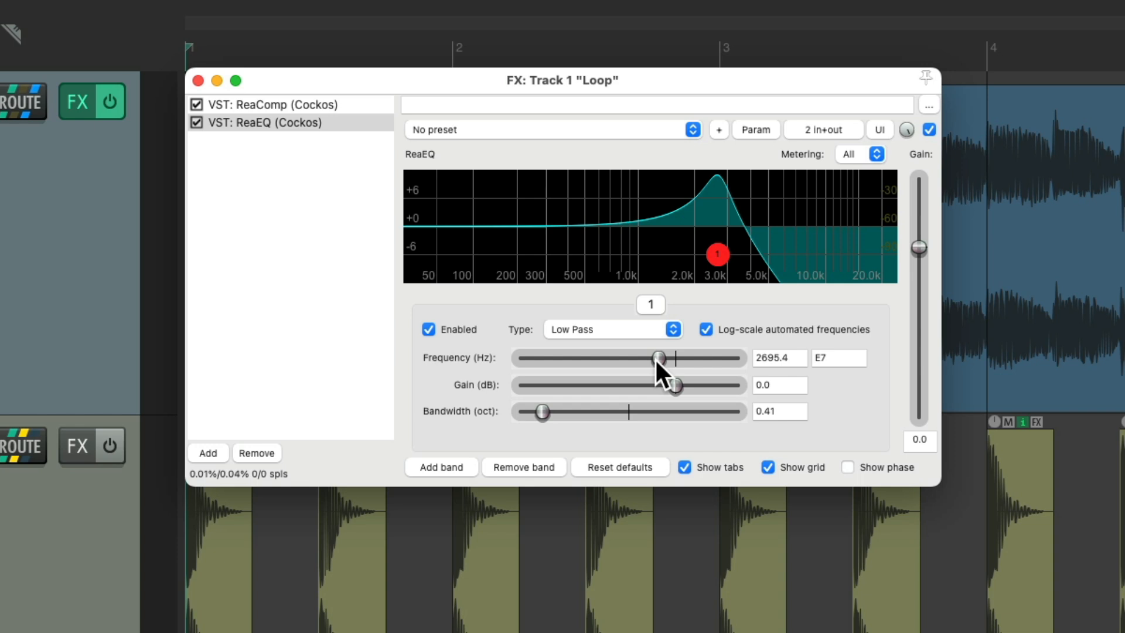
- Modulate the ReaEQ low-pass cutoff with a sine LFO at 0.5 Hz, 36.8% strength, low baseline
{"action": "left_click", "coordinate": [755, 130]}
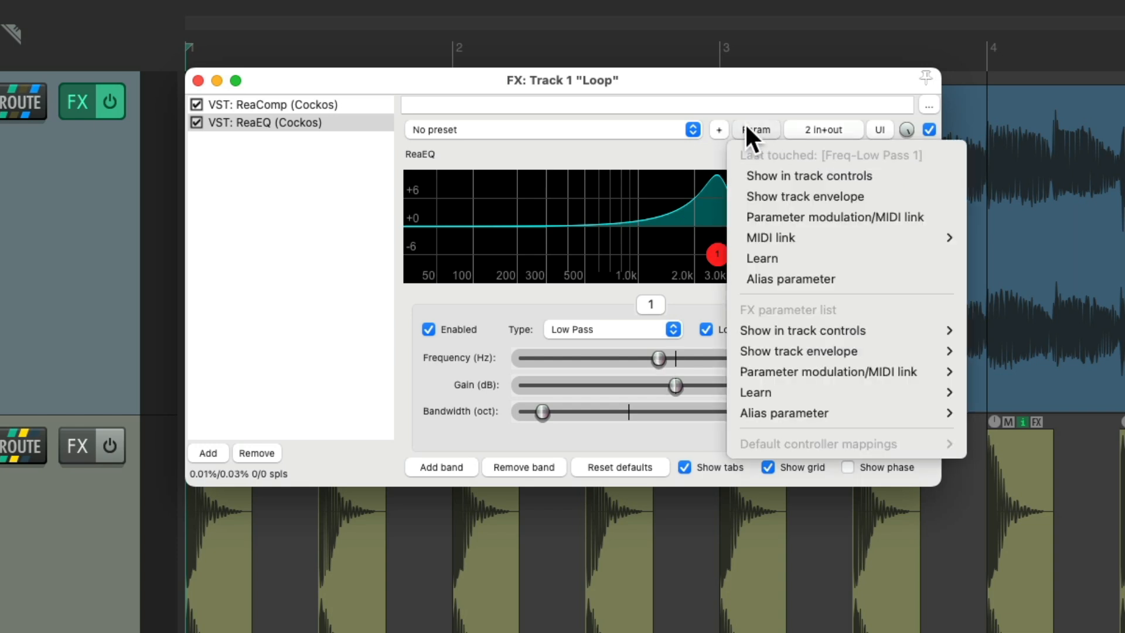
{"action": "mouse_move", "coordinate": [833, 217]}
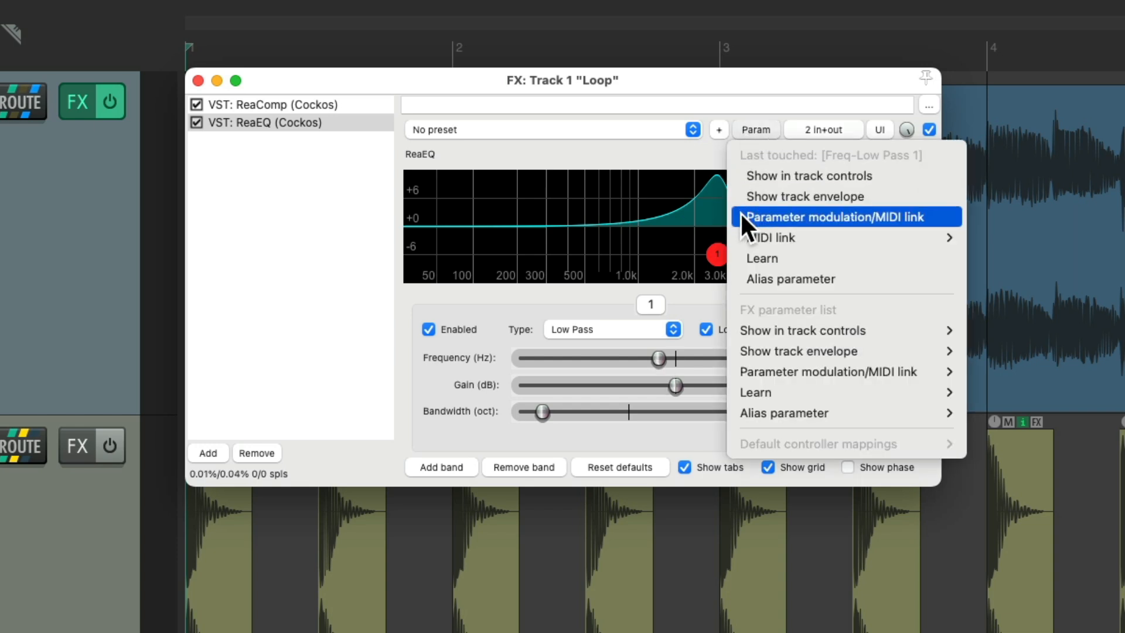
{"action": "left_click", "coordinate": [840, 217]}
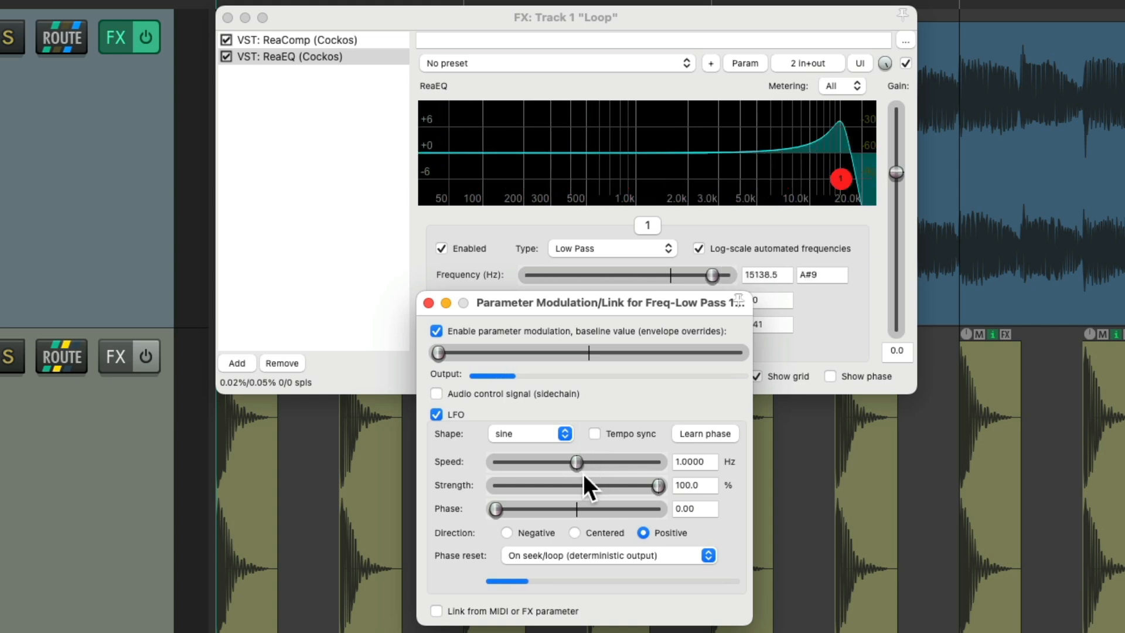
{"action": "left_click_drag", "start_coordinate": [653, 485], "coordinate": [513, 485]}
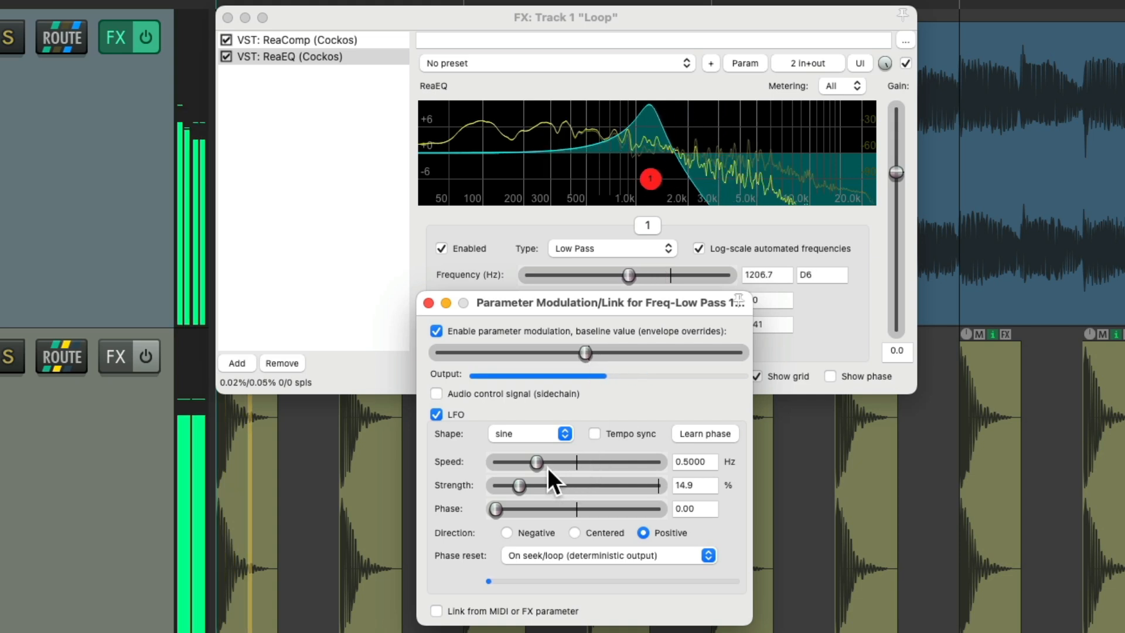
{"action": "left_click_drag", "start_coordinate": [585, 352], "coordinate": [555, 352]}
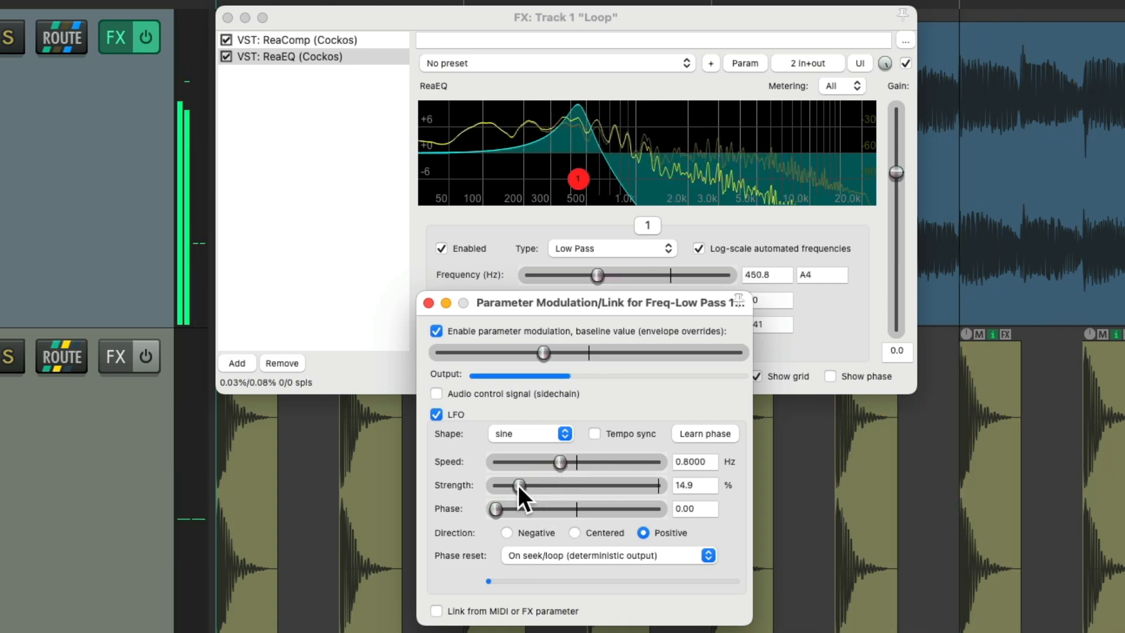
{"action": "left_click_drag", "start_coordinate": [521, 486], "coordinate": [556, 485]}
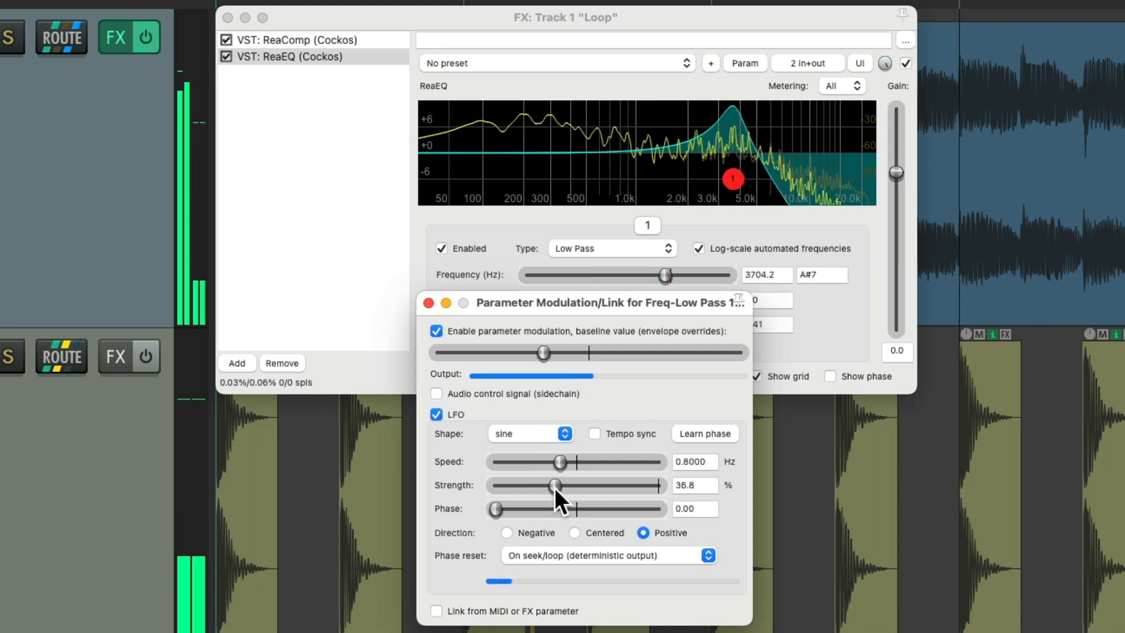
{"action": "left_click_drag", "start_coordinate": [543, 352], "coordinate": [522, 353]}
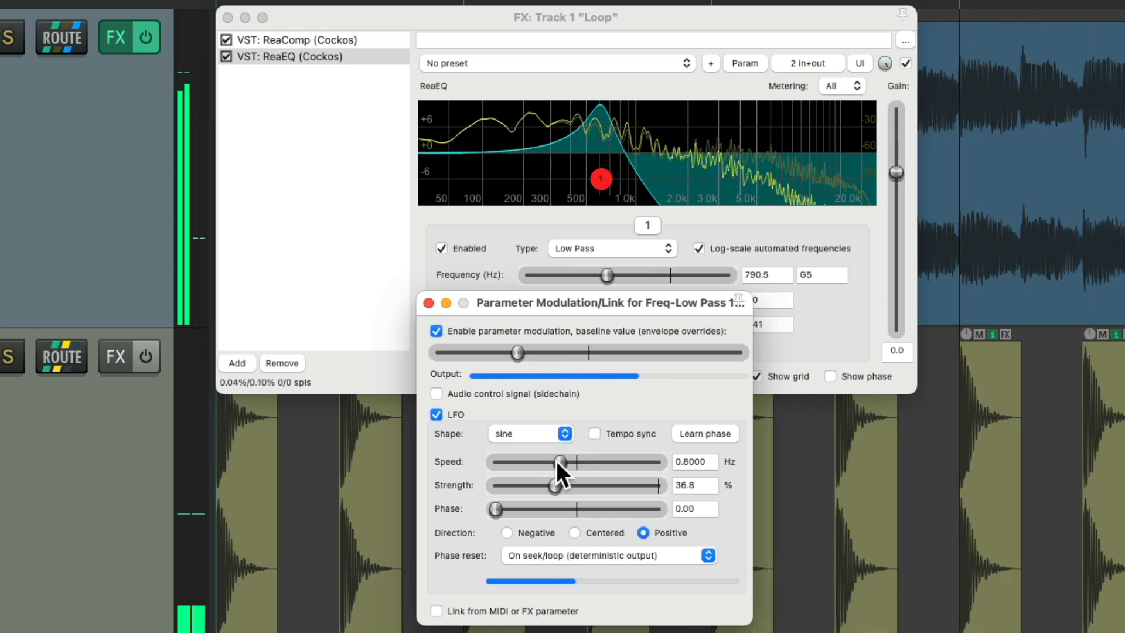
{"action": "left_click_drag", "start_coordinate": [561, 461], "coordinate": [537, 461]}
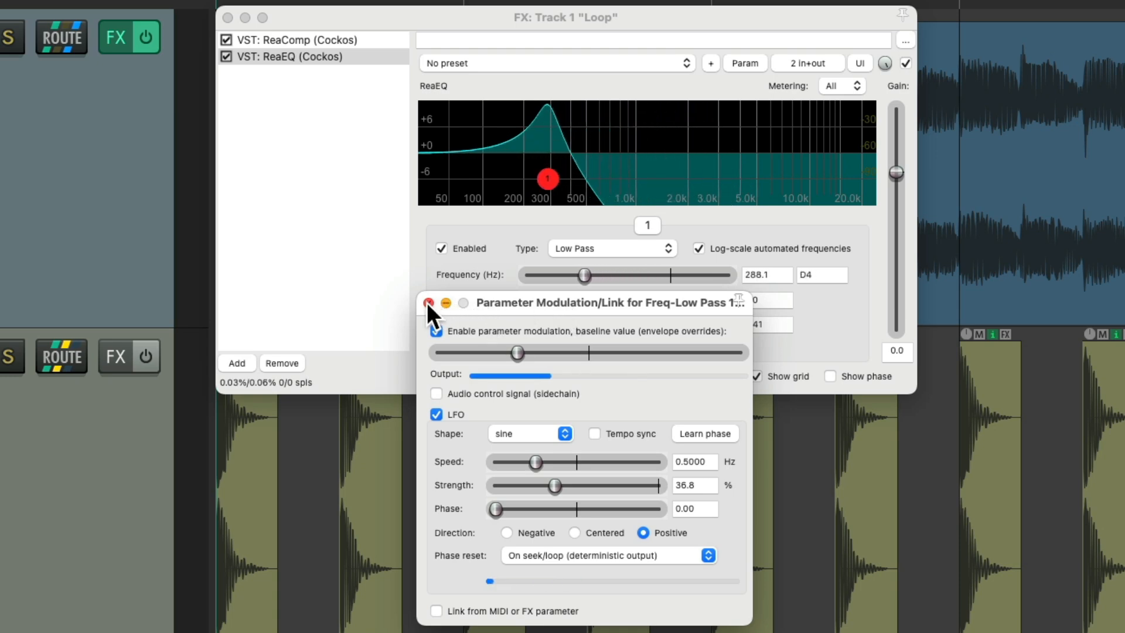
- Close the modulation window and save ReaEQ as the FX chain 'Filter Mod'
{"action": "left_click", "coordinate": [427, 303]}
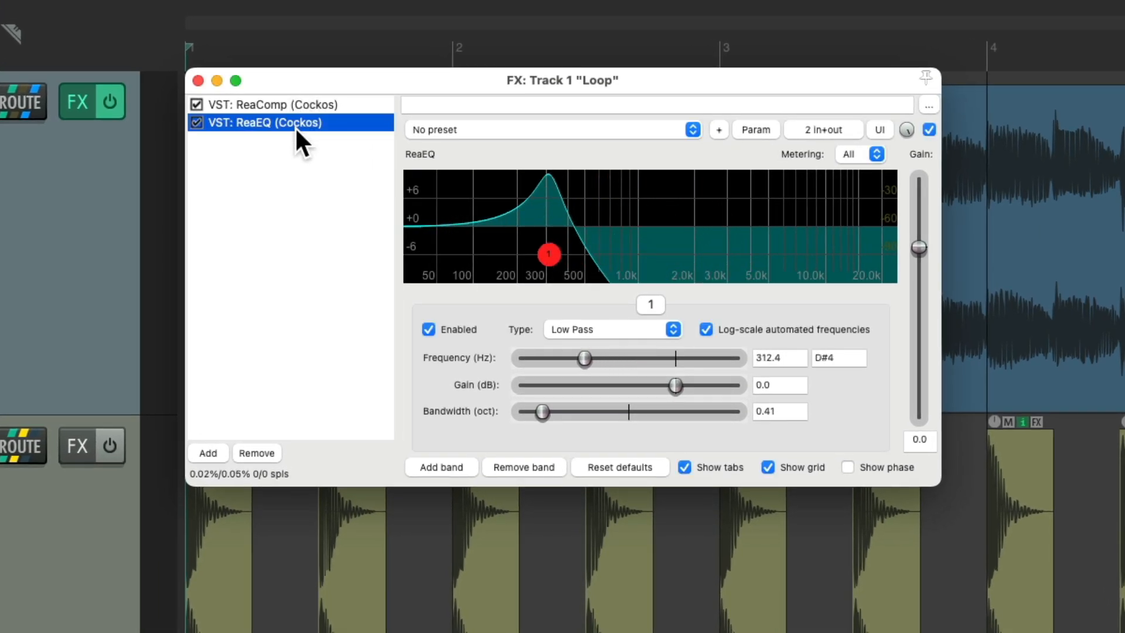
{"action": "right_click", "coordinate": [263, 122]}
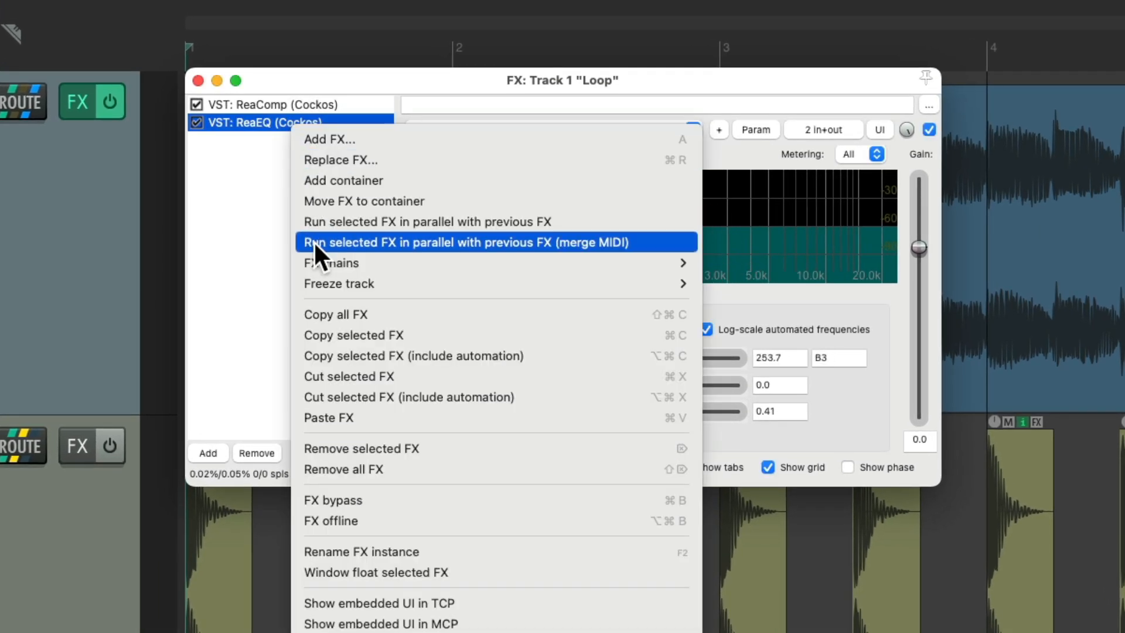
{"action": "mouse_move", "coordinate": [331, 262]}
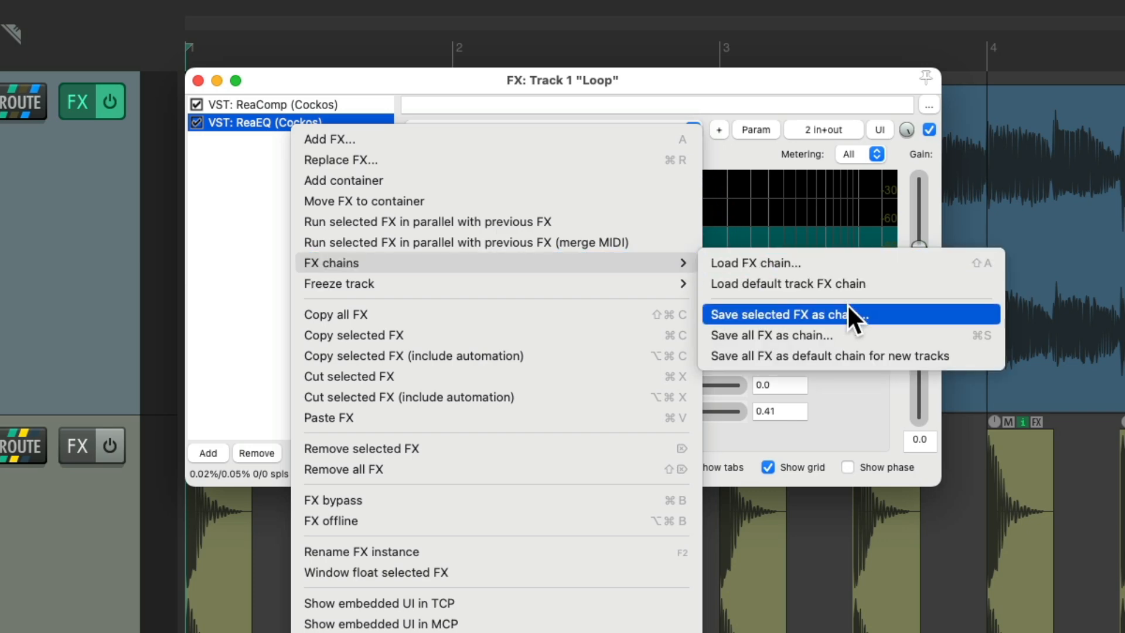
{"action": "left_click", "coordinate": [780, 314]}
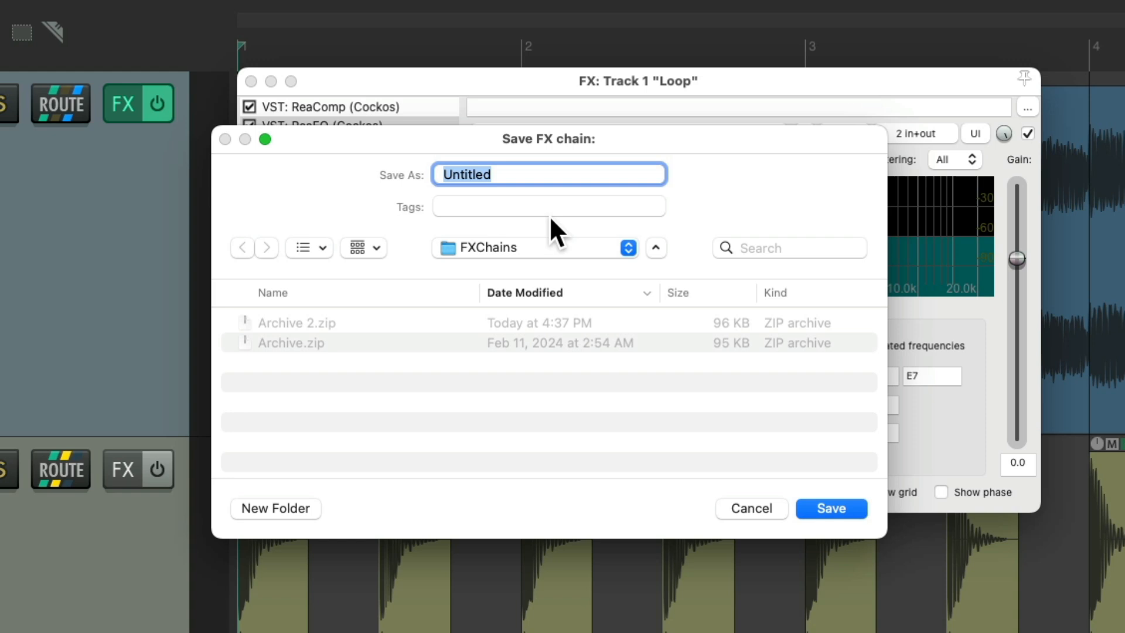
{"action": "type", "text": "Filter Mod"}
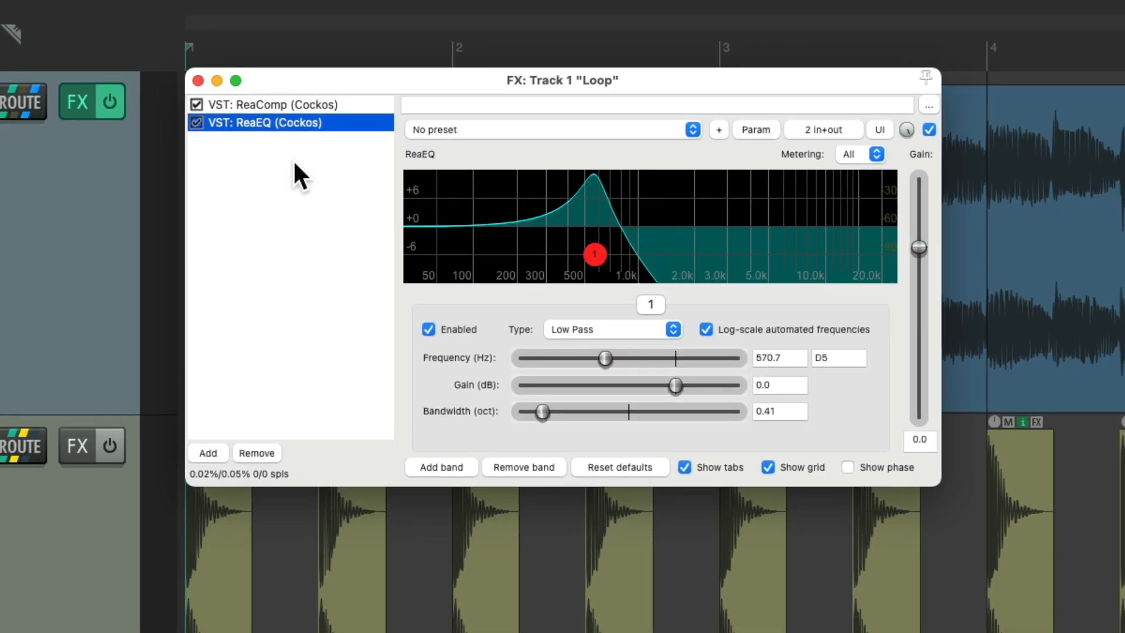
- Replace ReaEQ with the reloaded 'Filter Mod' chain after ReaComp, keeping the cutoff sweep
{"action": "left_click", "coordinate": [270, 105]}
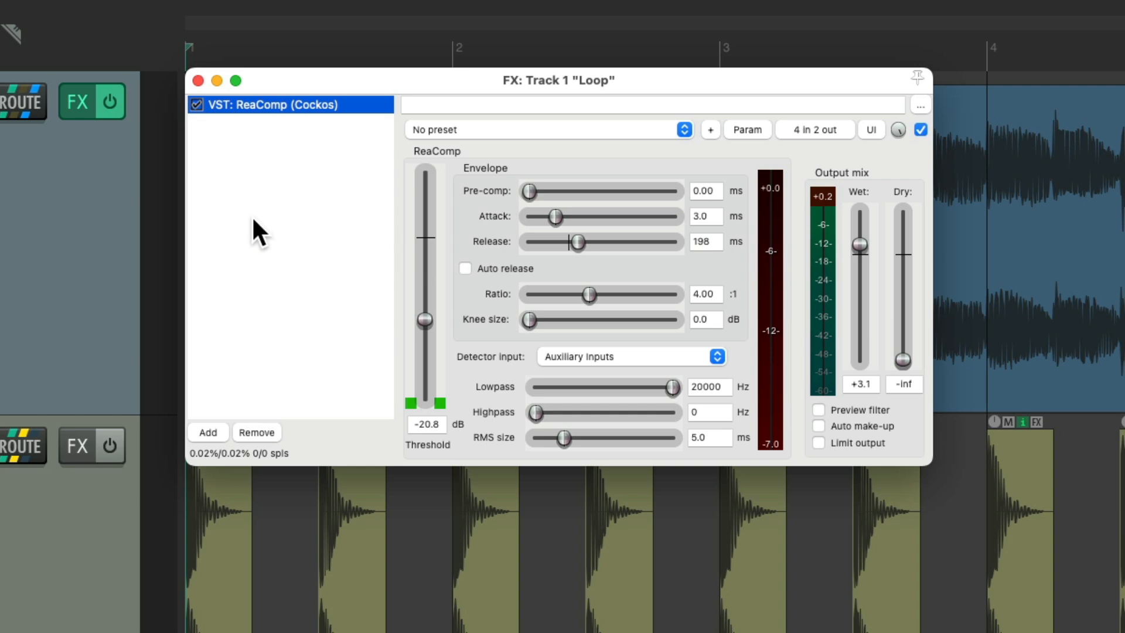
{"action": "left_click", "coordinate": [208, 432]}
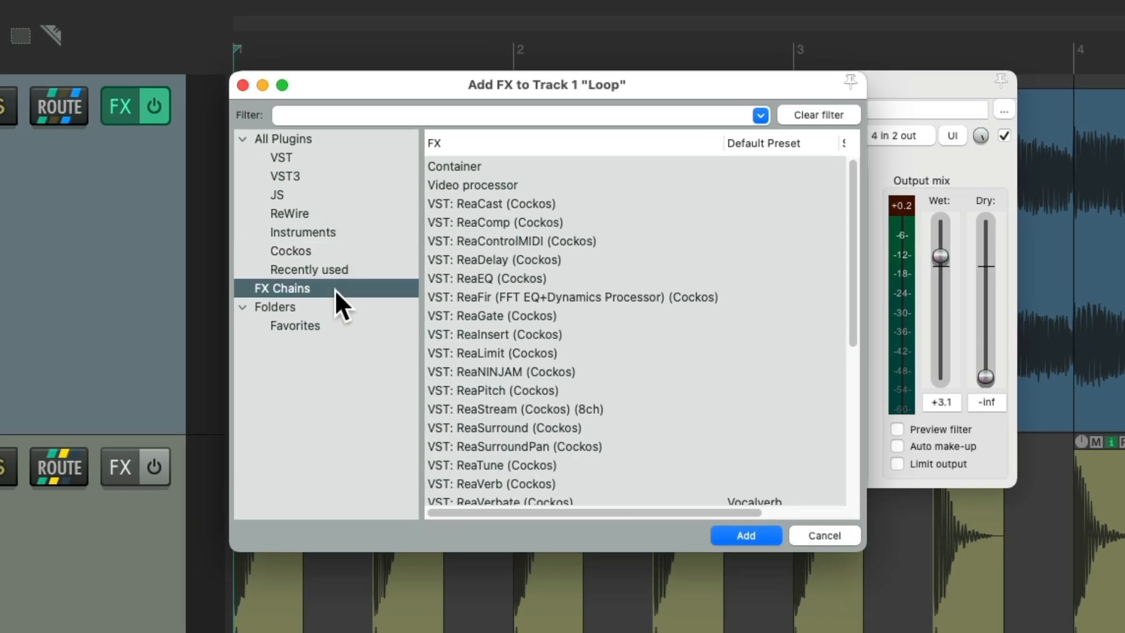
{"action": "left_click", "coordinate": [281, 287]}
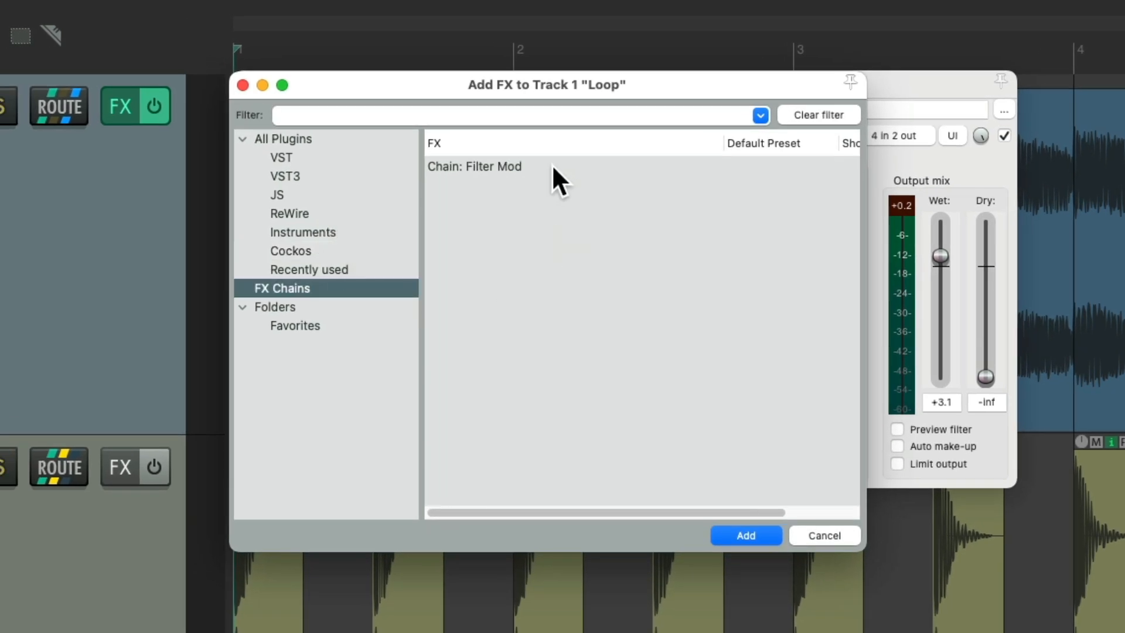
{"action": "left_click", "coordinate": [745, 535]}
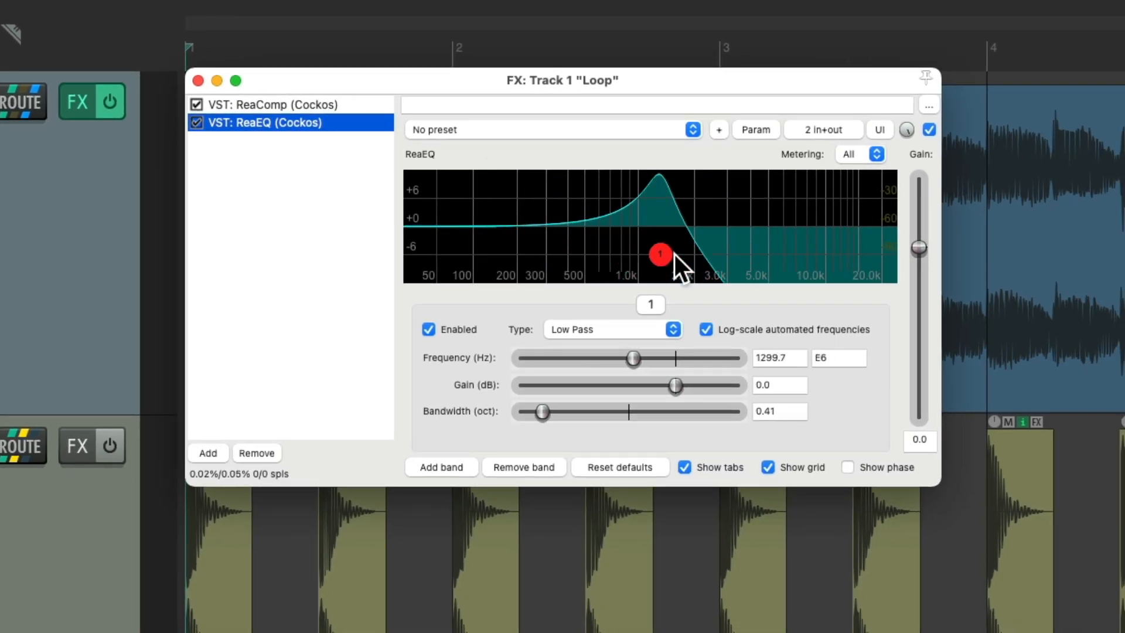
{"action": "left_click_drag", "start_coordinate": [660, 253], "coordinate": [671, 255]}
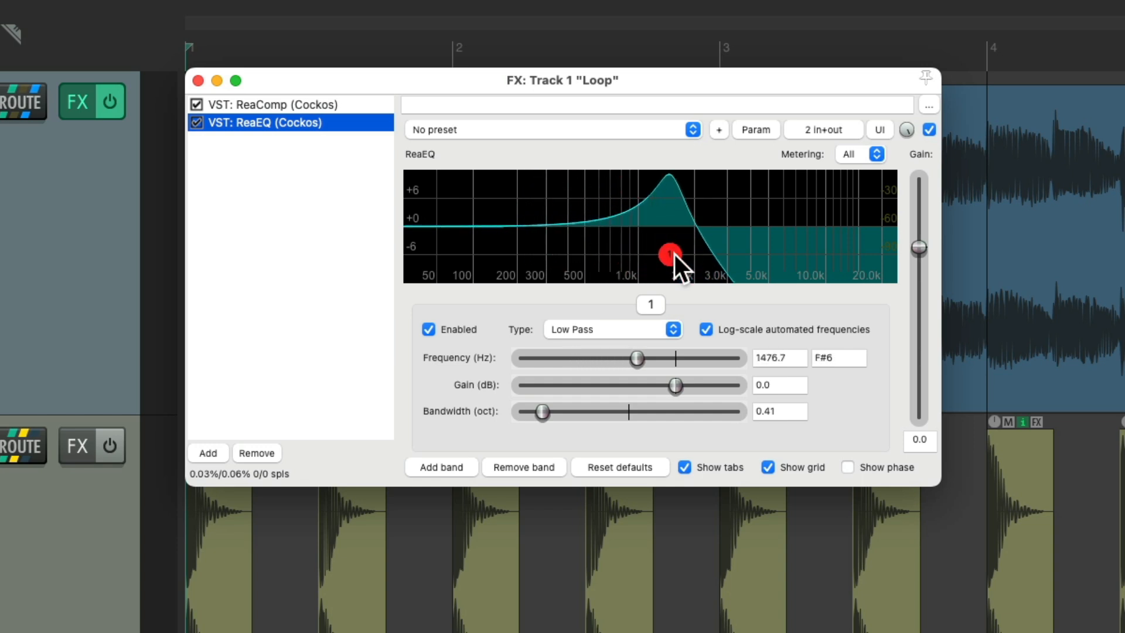
{"action": "left_click_drag", "start_coordinate": [671, 255], "coordinate": [568, 255]}
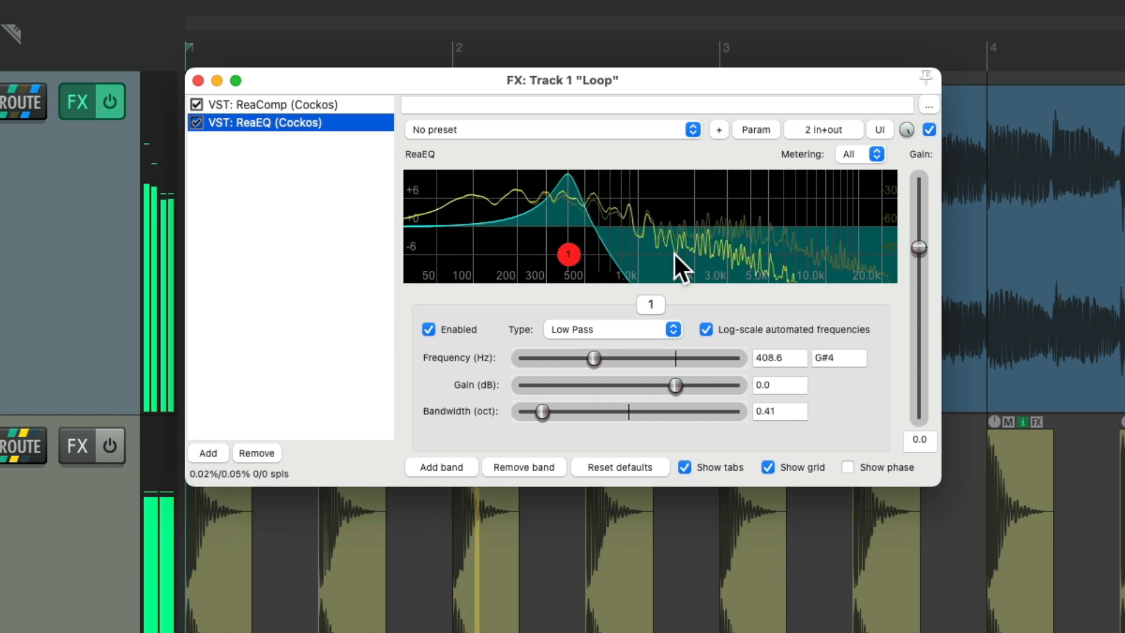
{"action": "left_click_drag", "start_coordinate": [569, 255], "coordinate": [579, 254]}
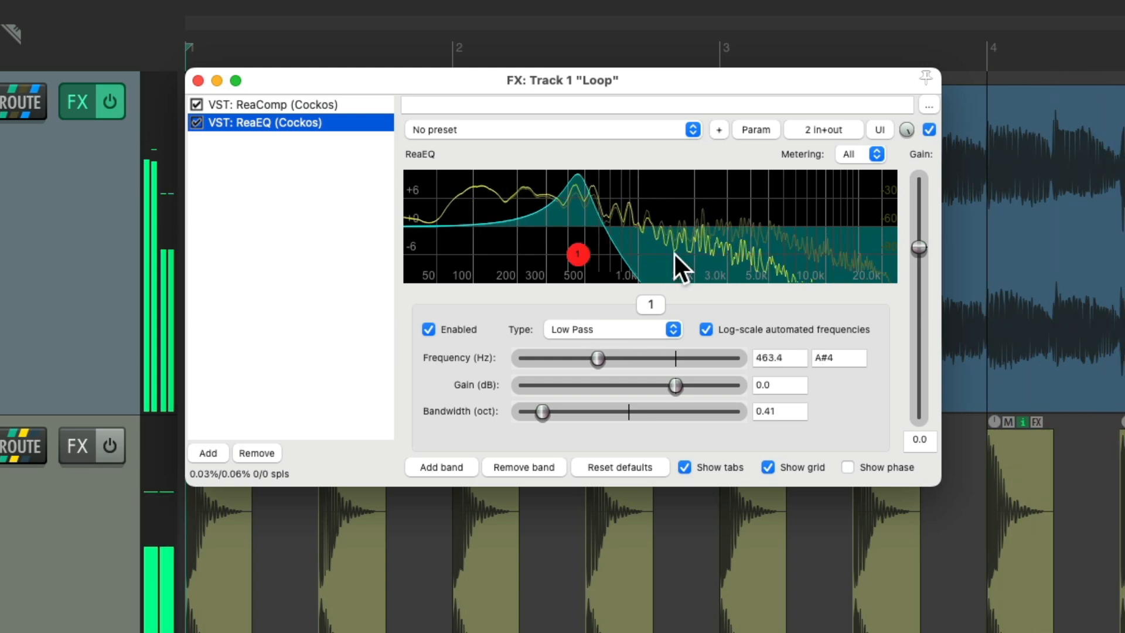
{"action": "left_click_drag", "start_coordinate": [579, 254], "coordinate": [713, 253]}
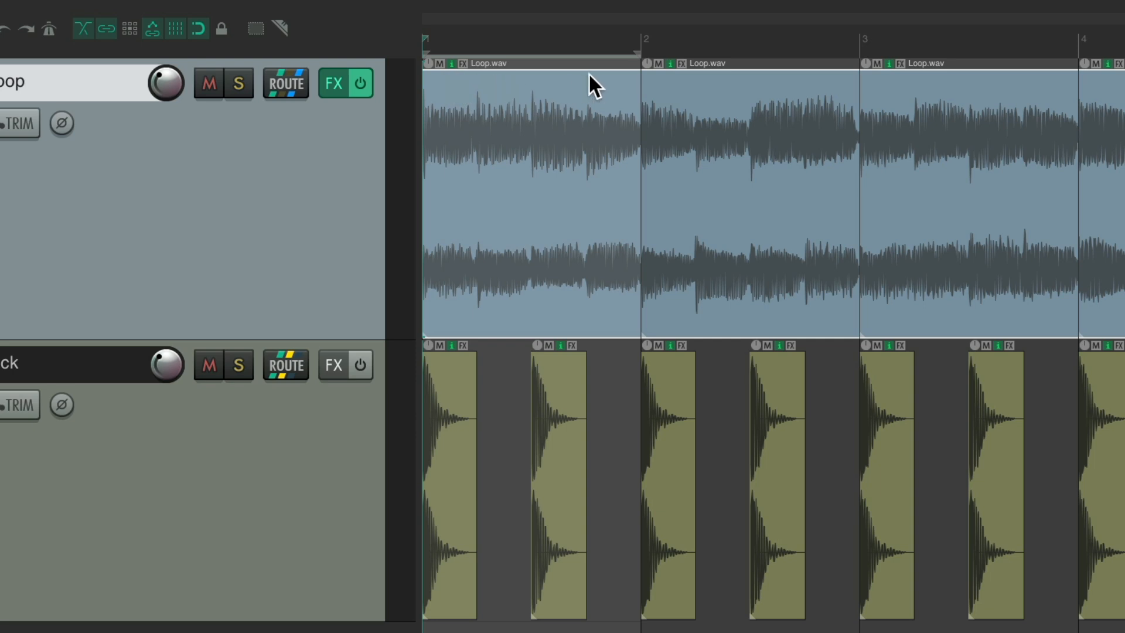
{"action": "mouse_move", "coordinate": [537, 141]}
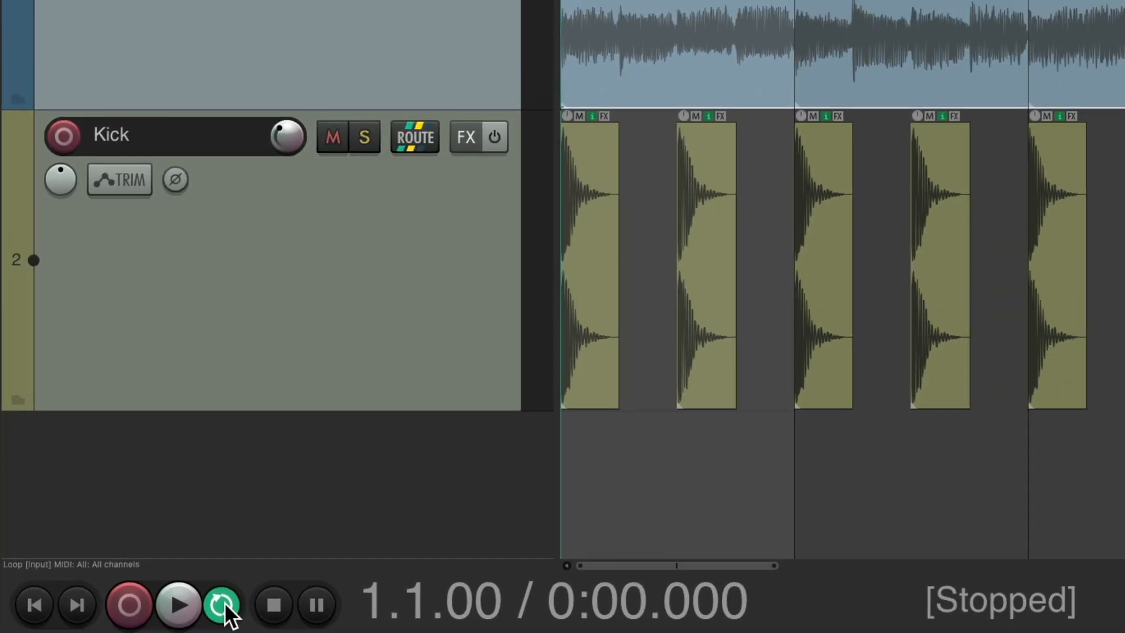
- Turn on repeat, link loop points to time selection, and loop the bar 2 Loop item
{"action": "left_click", "coordinate": [387, 9]}
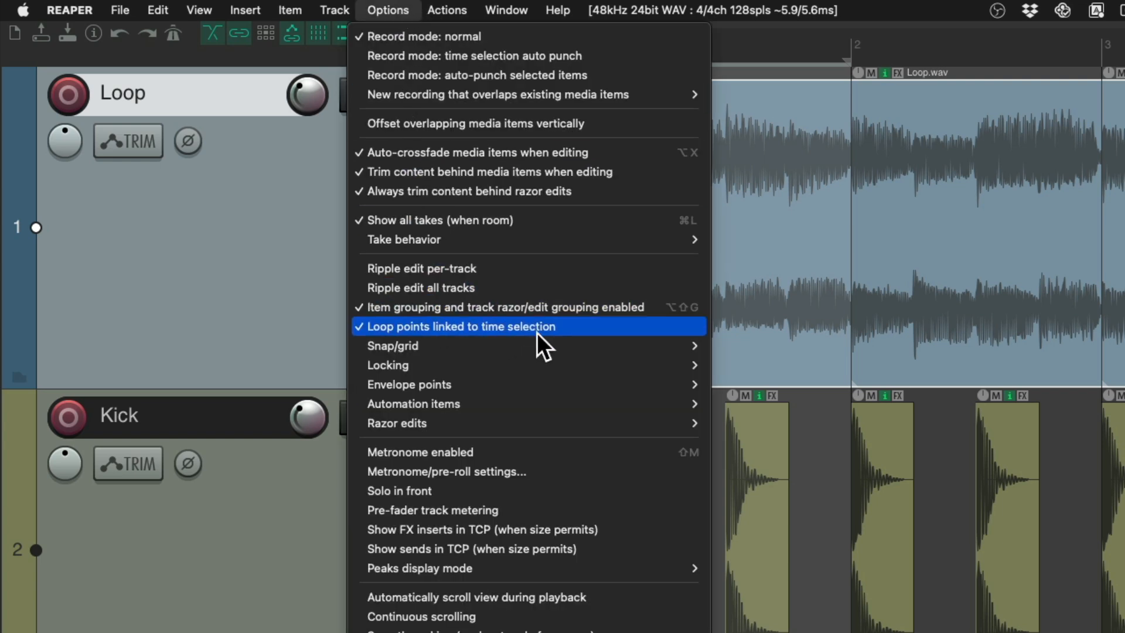
{"action": "mouse_move", "coordinate": [570, 348]}
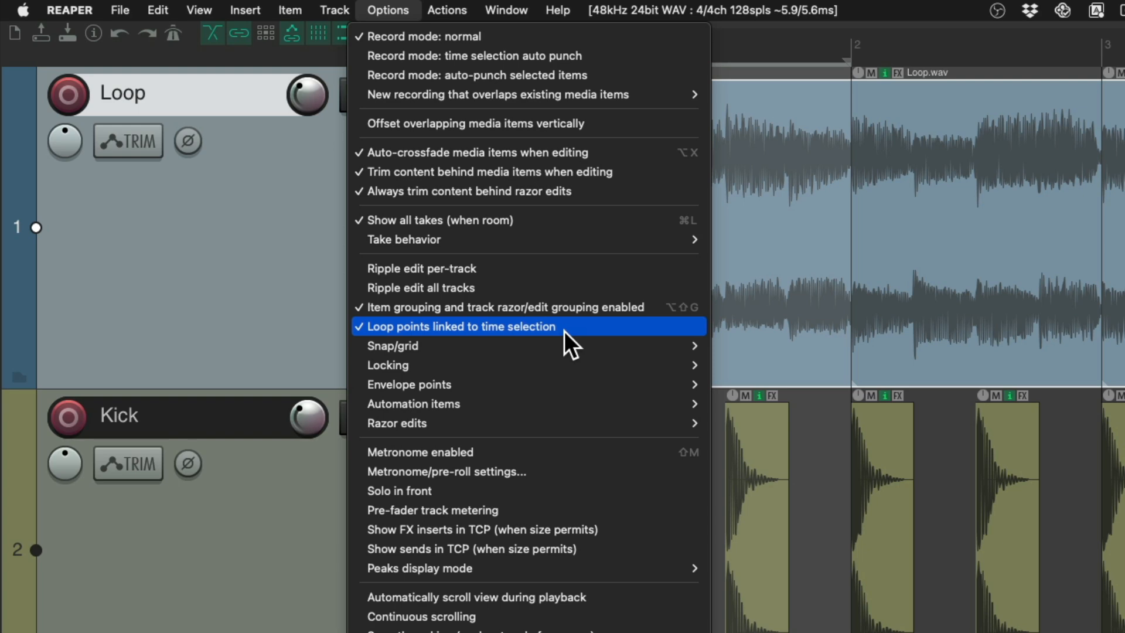
{"action": "left_click", "coordinate": [458, 327]}
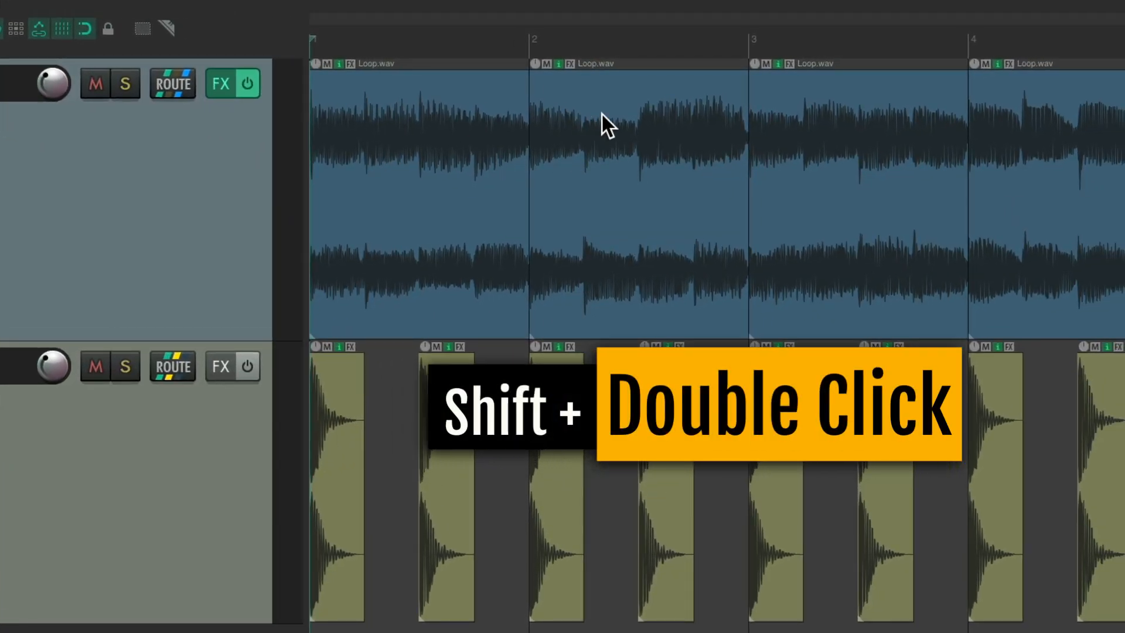
{"action": "double_click", "coordinate": [624, 143]}
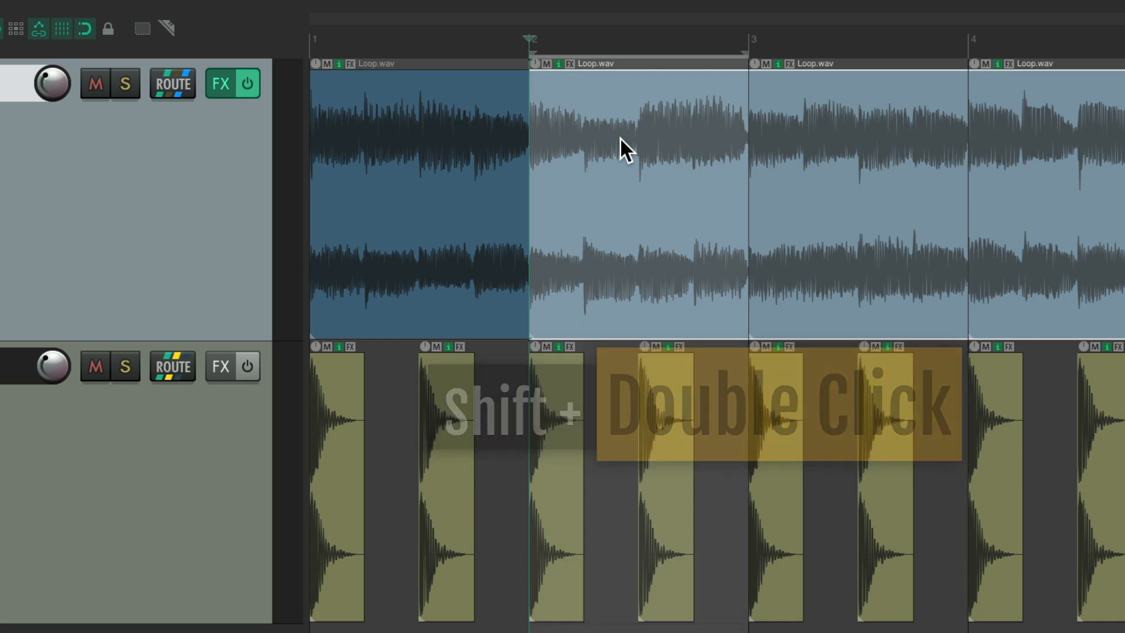